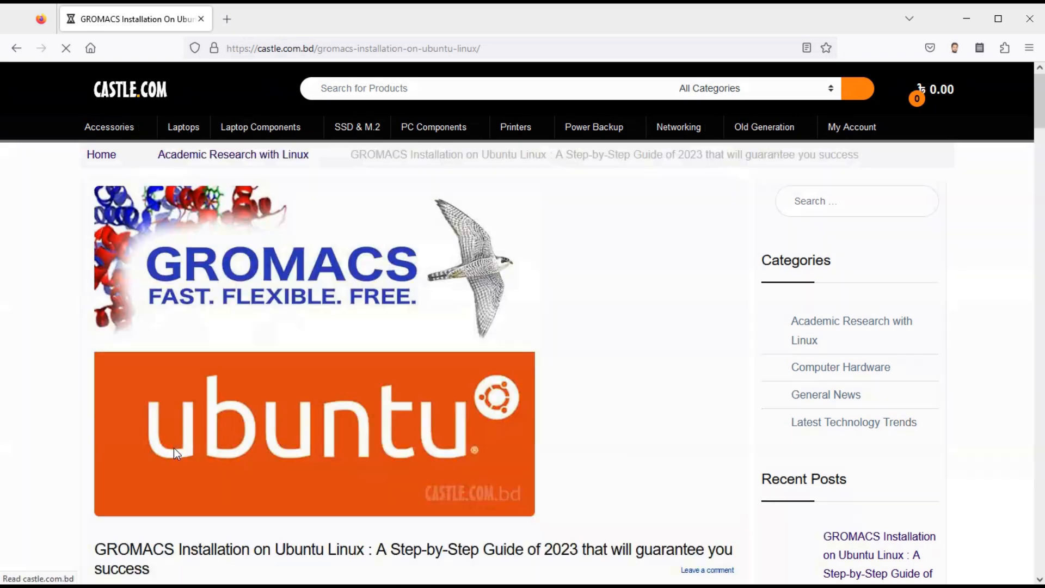
Step: Scroll down through the castle.com.bd GROMACS Ubuntu installation guide to reach the download links
scroll(down, 3)
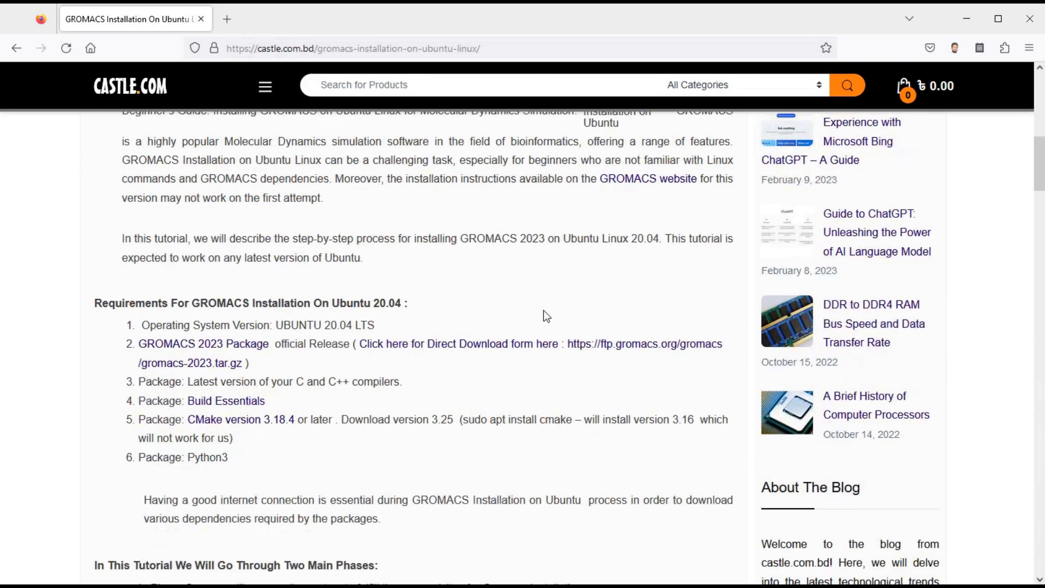
scroll(down, 3)
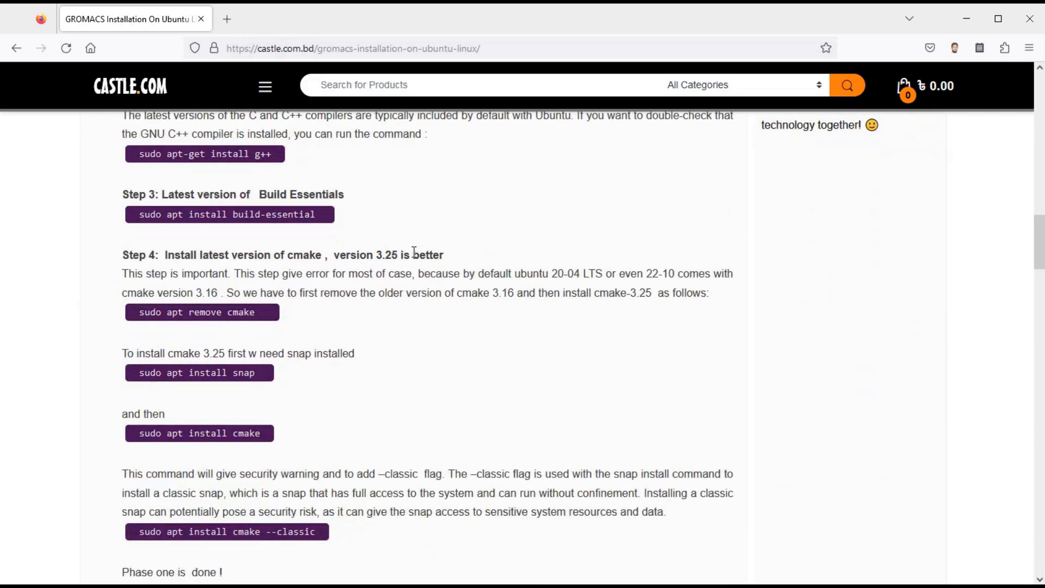
scroll(down, 3)
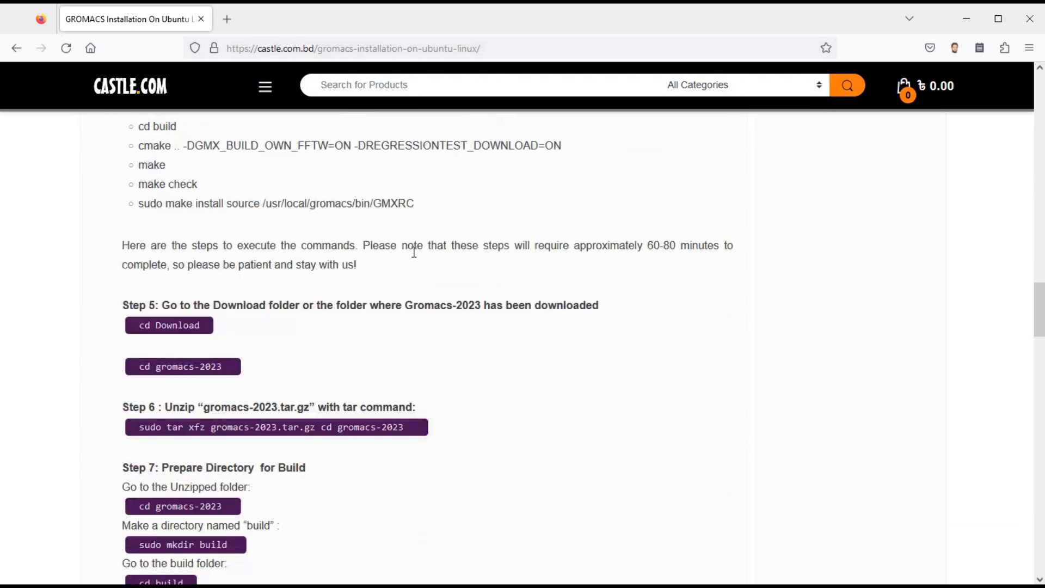
scroll(down, 3)
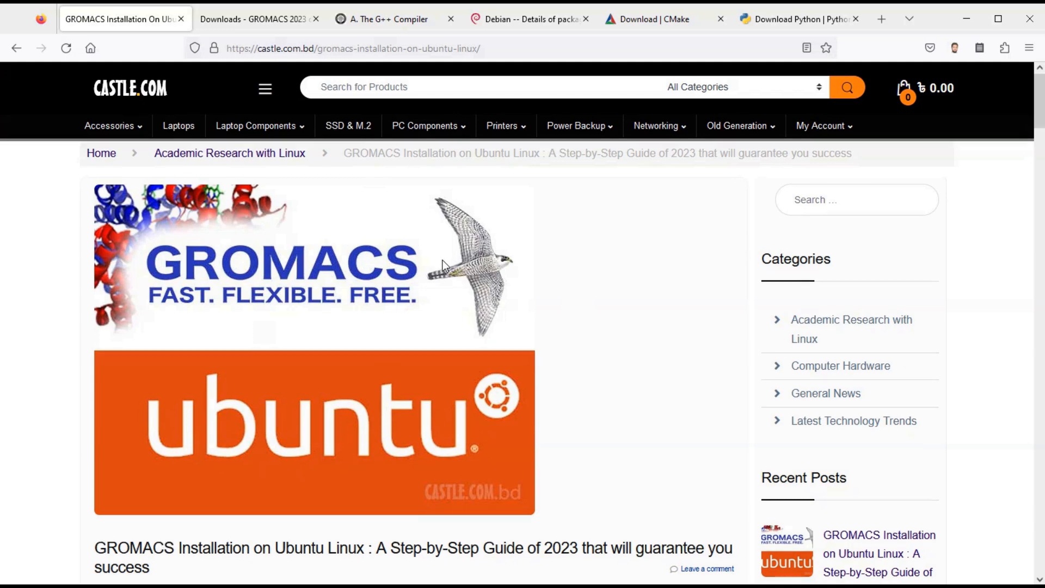
scroll(down, 3)
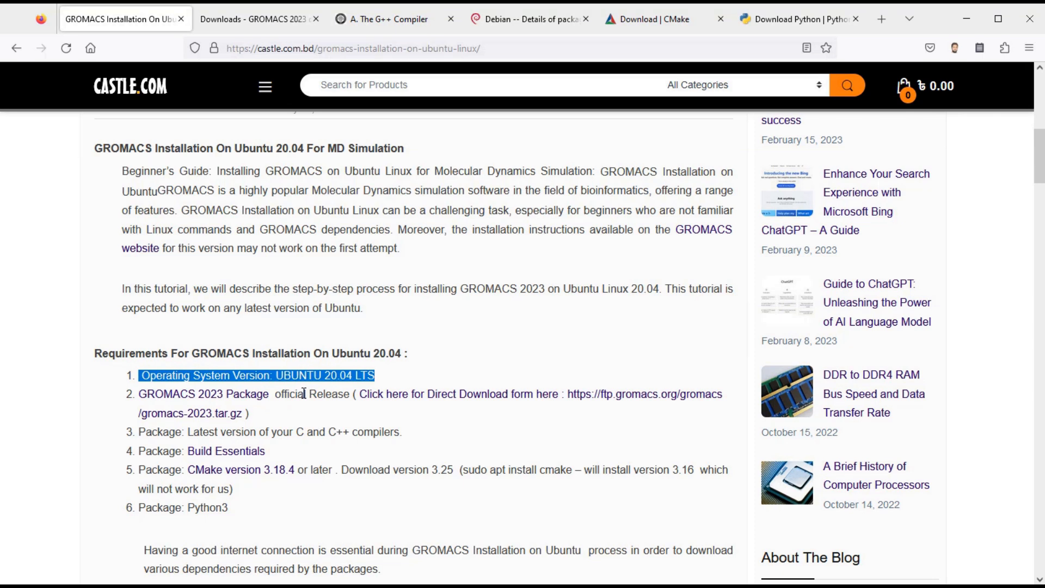
drag(137, 392, 251, 413)
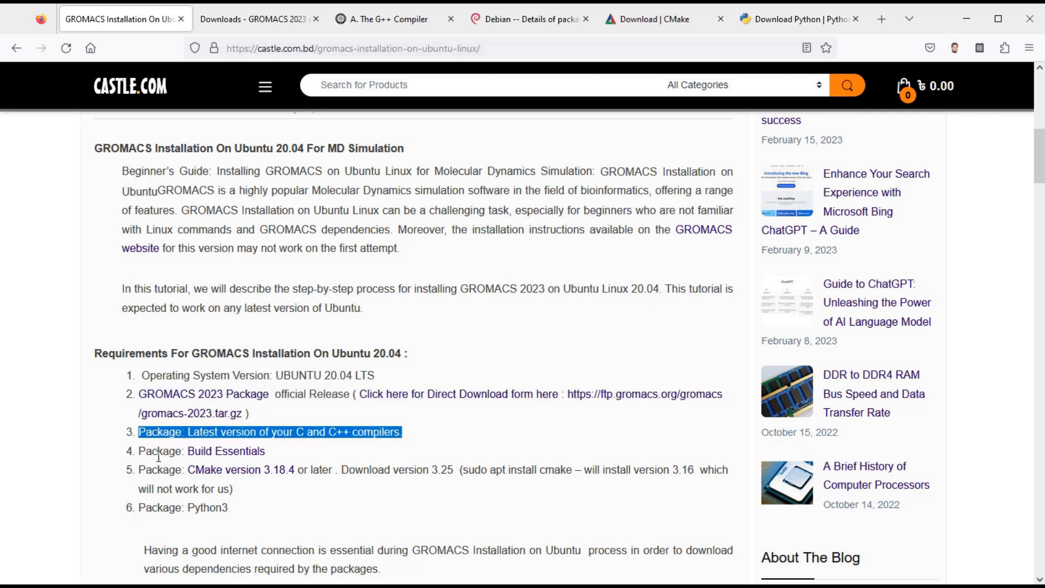
double_click(200, 451)
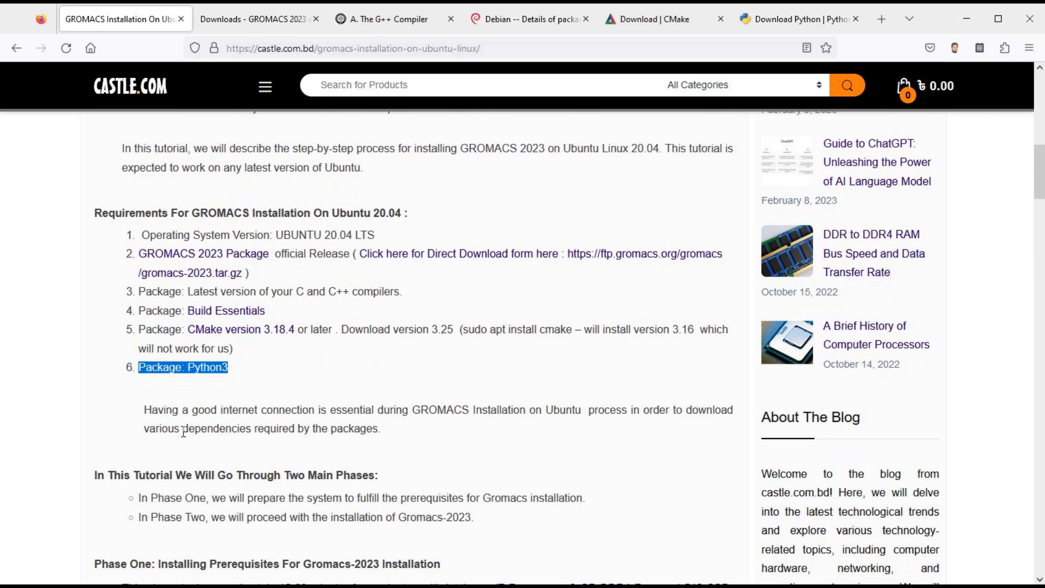
scroll(down, 3)
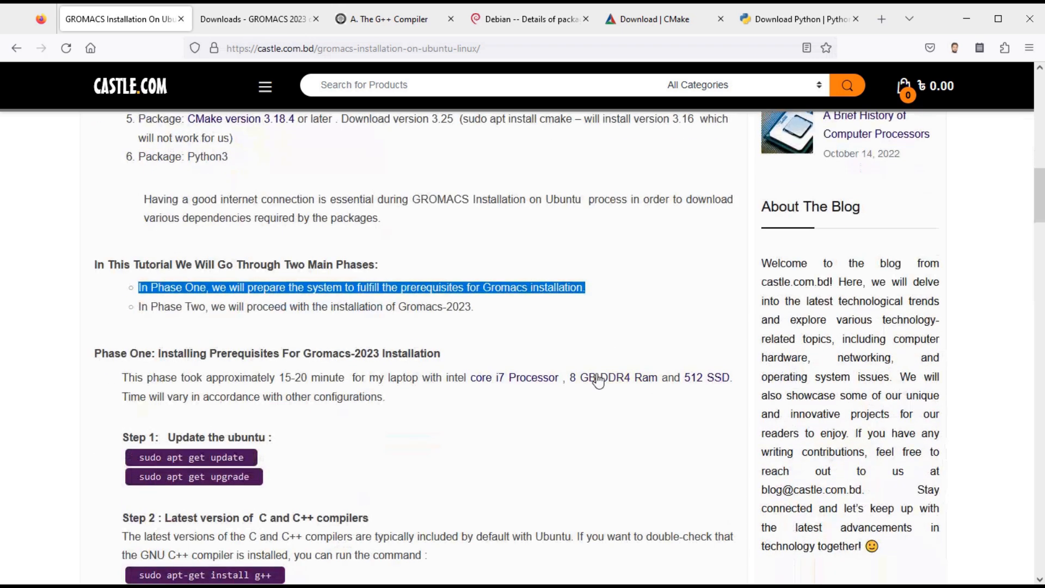
scroll(down, 3)
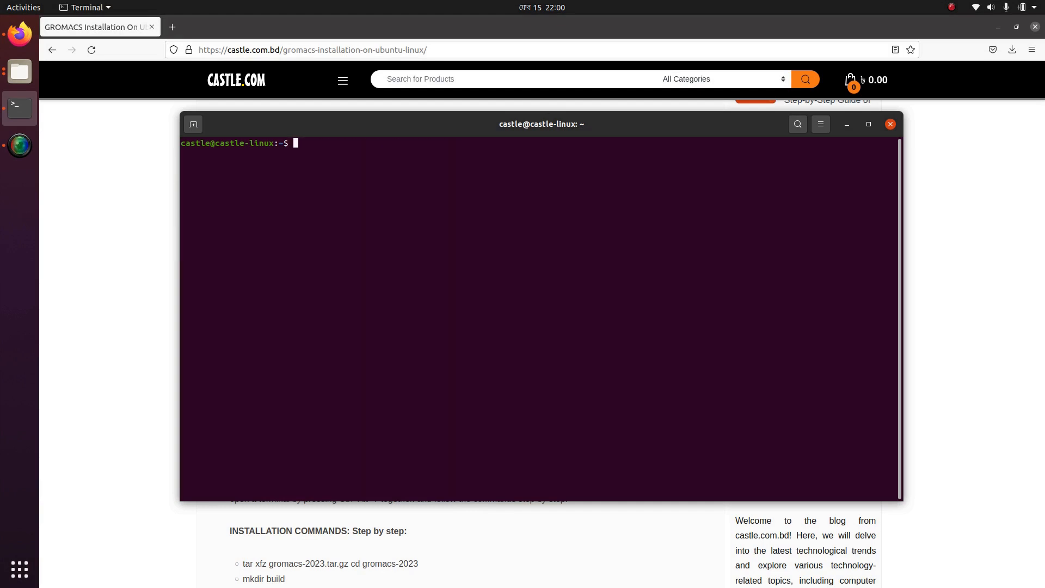
Step: Install g++ and build-essential with sudo apt install, answering y to continue
text(su)
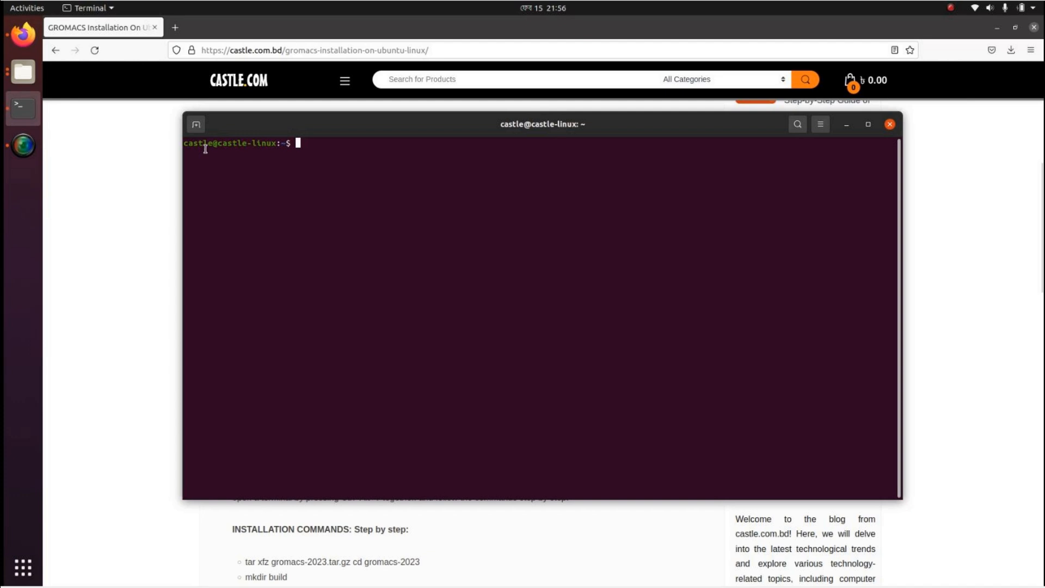
text(sudo apt install g++)
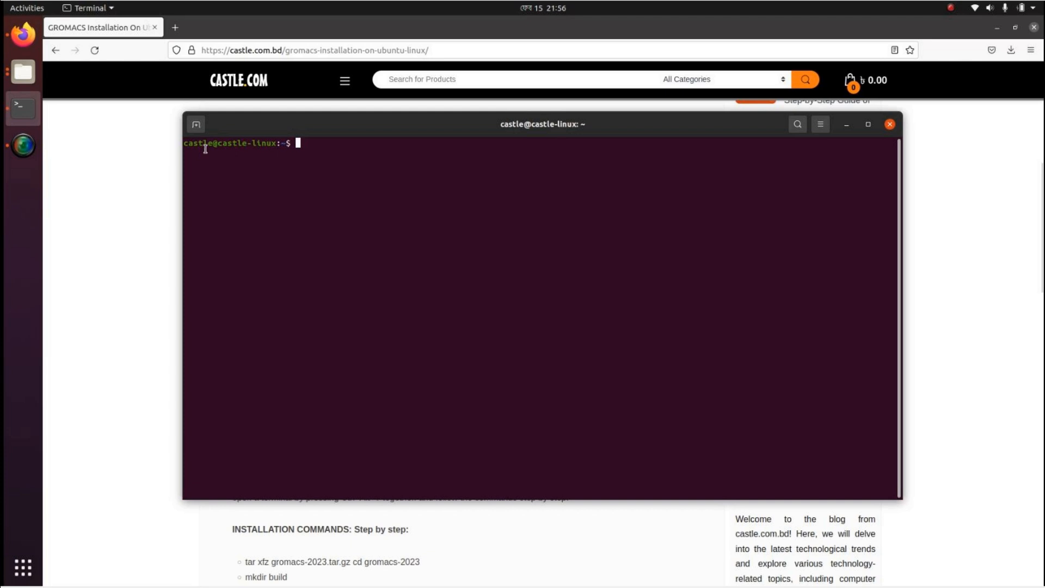
text(sudo apt install build-essential)
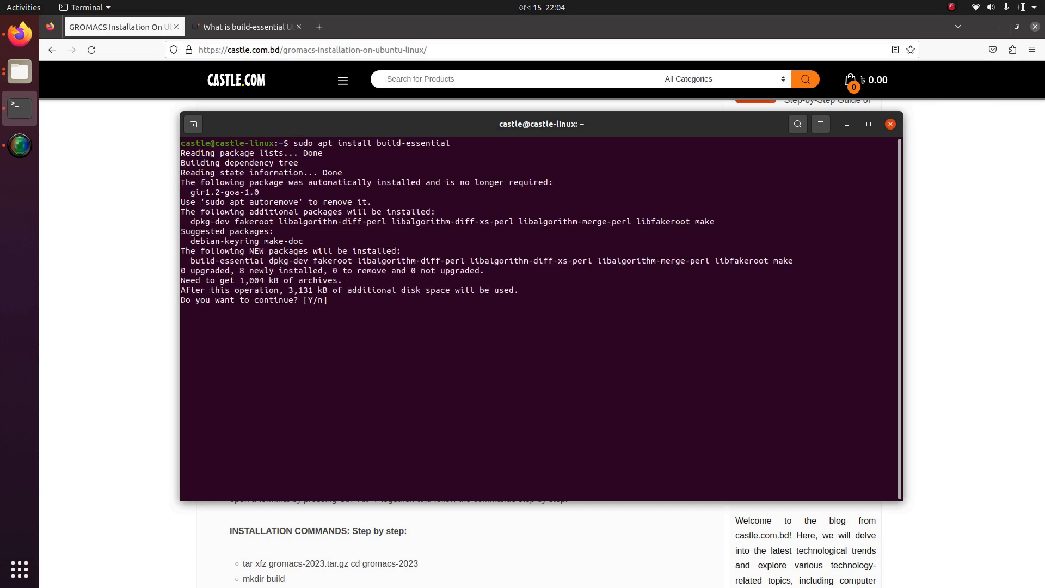
text(y)
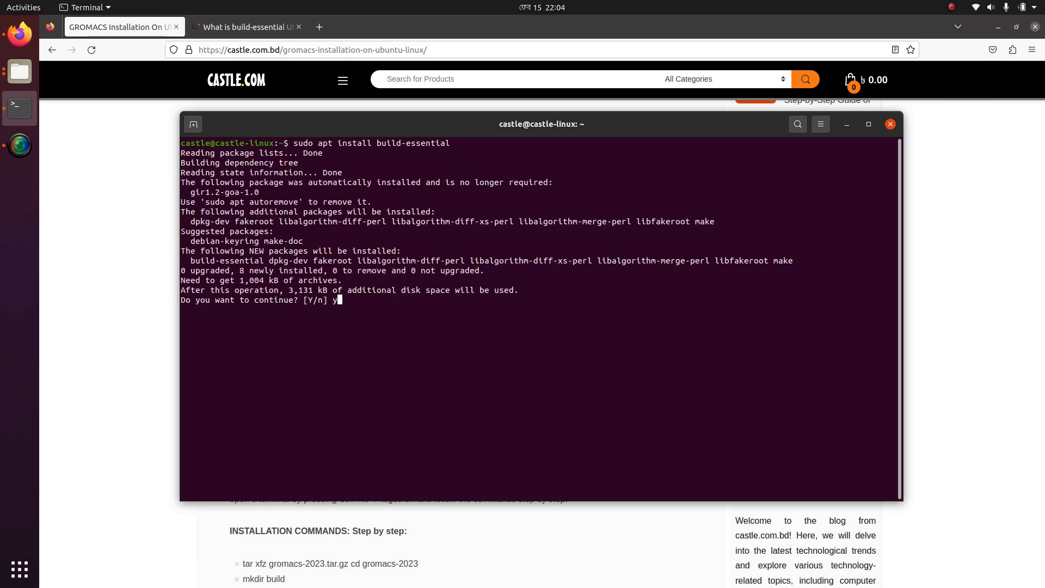
key(Return)
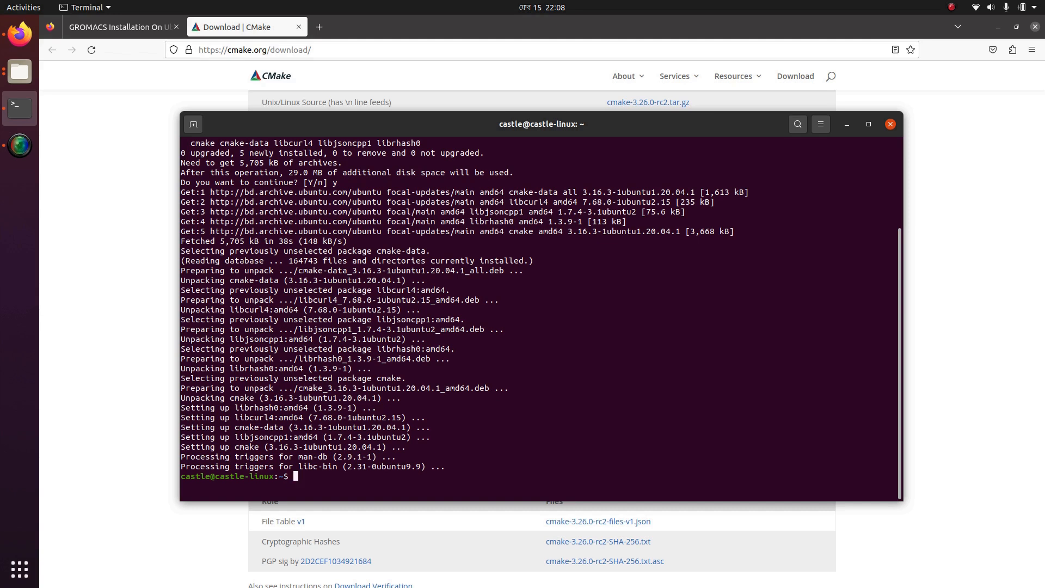
Step: Run cmake -version to confirm cmake 3.16.3 is installed
text(cmake -)
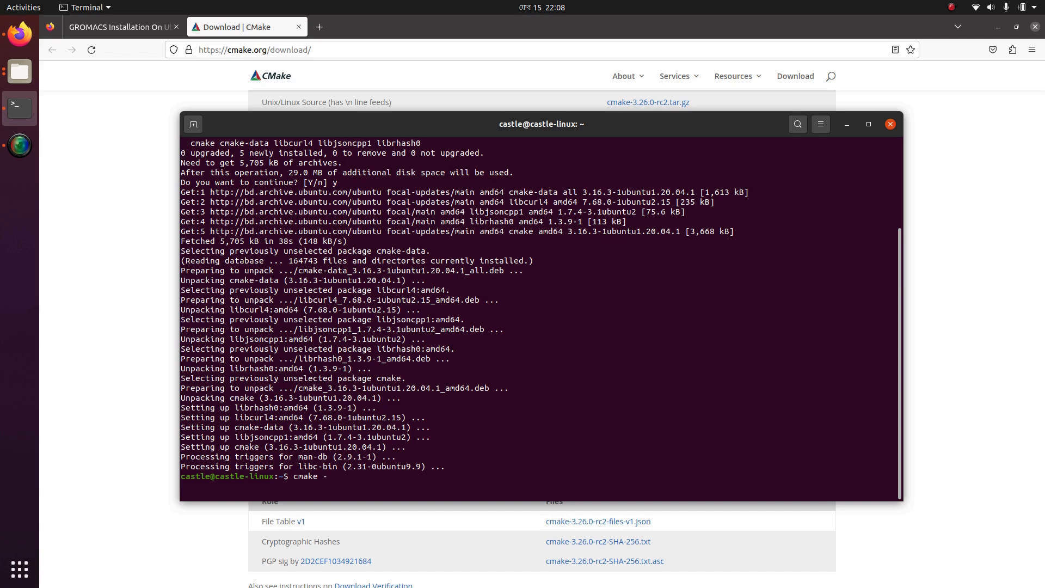
text(ver)
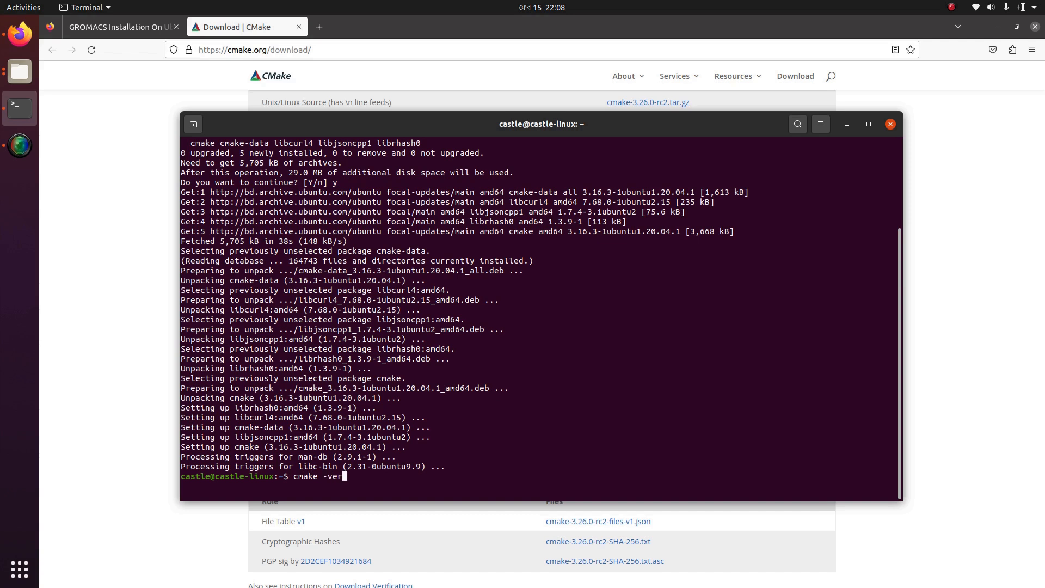
key(Return)
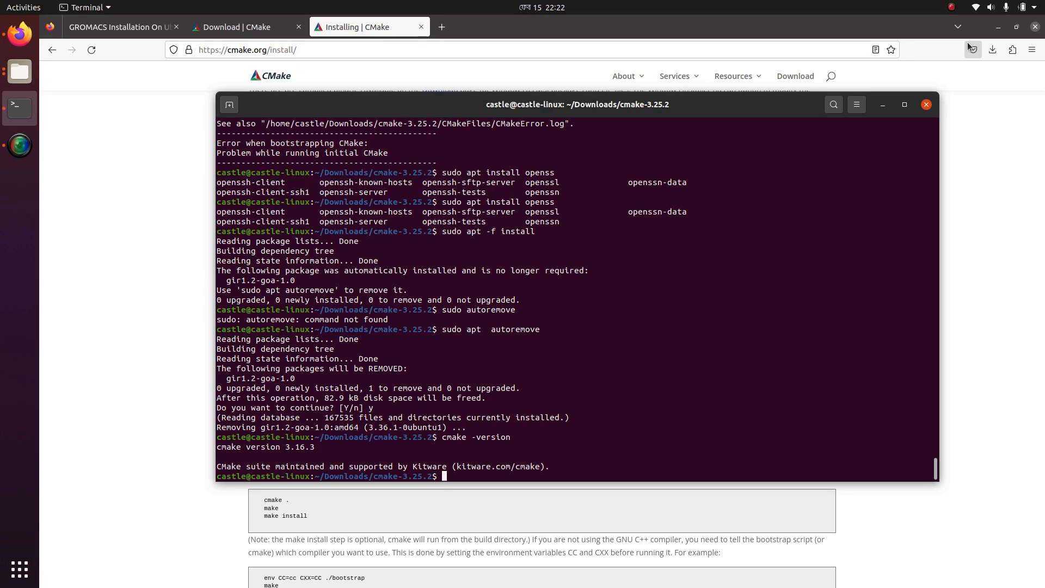
Step: Remove cmake with sudo apt remove cmake and begin the next sudo apt command
text(sudo apt)
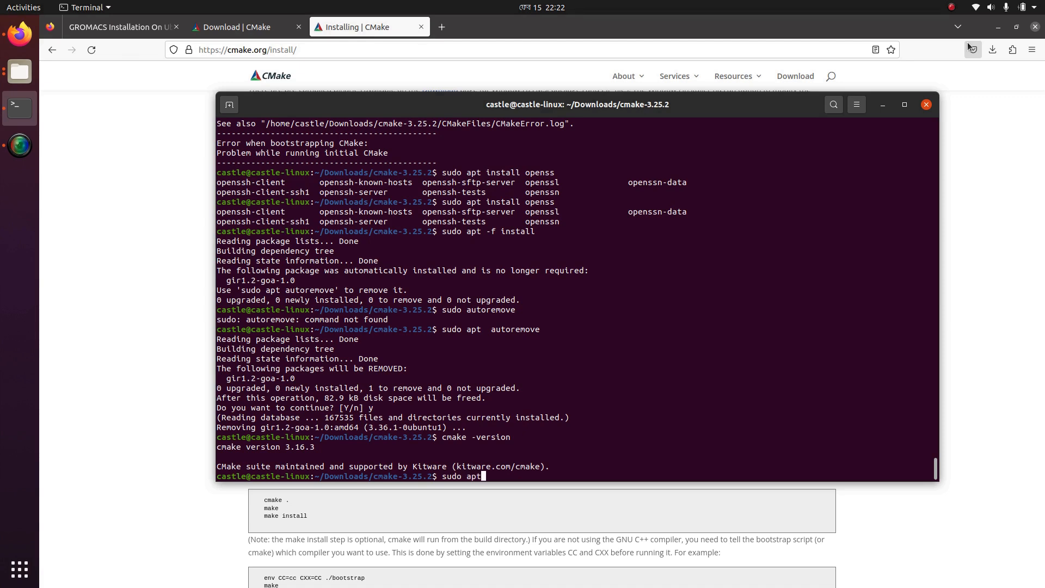
text(rem)
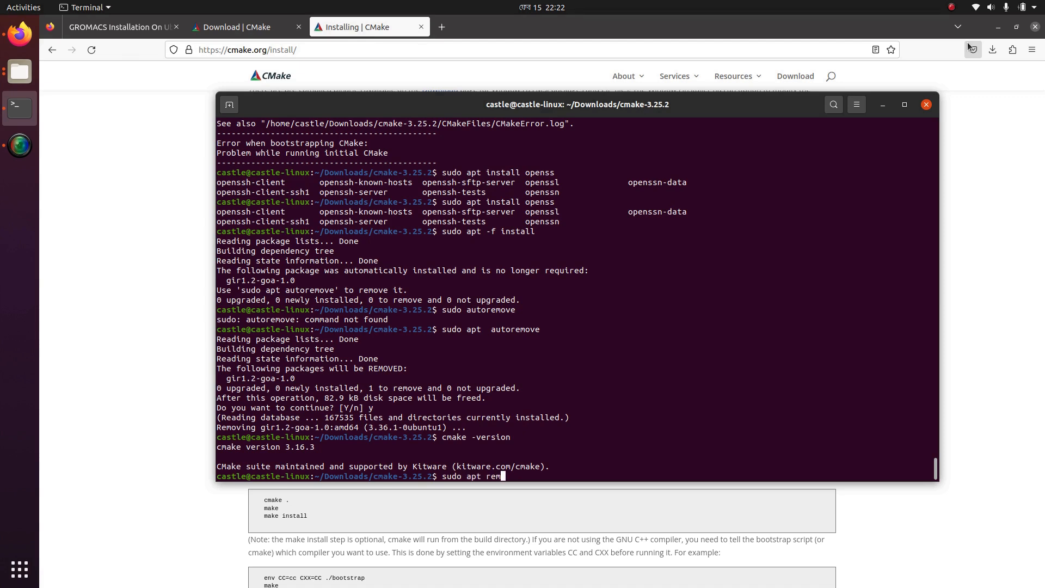
text(ove)
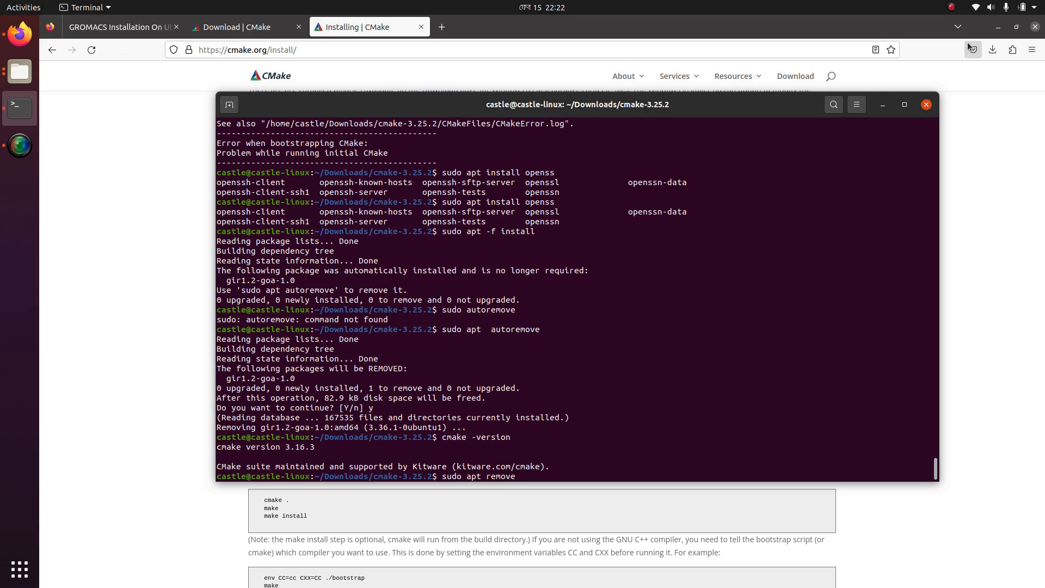
text(cmake)
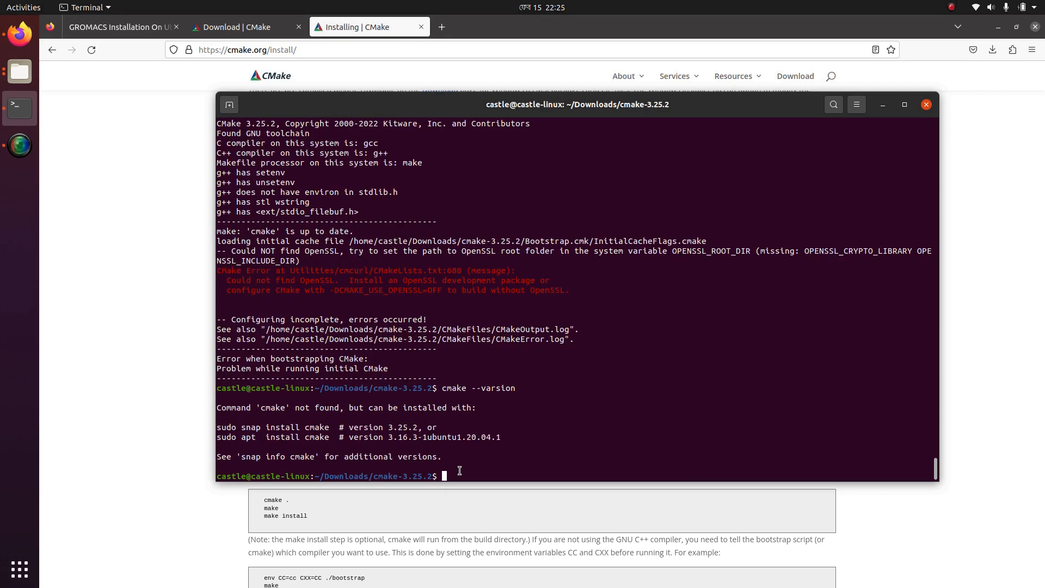
text(sudo a)
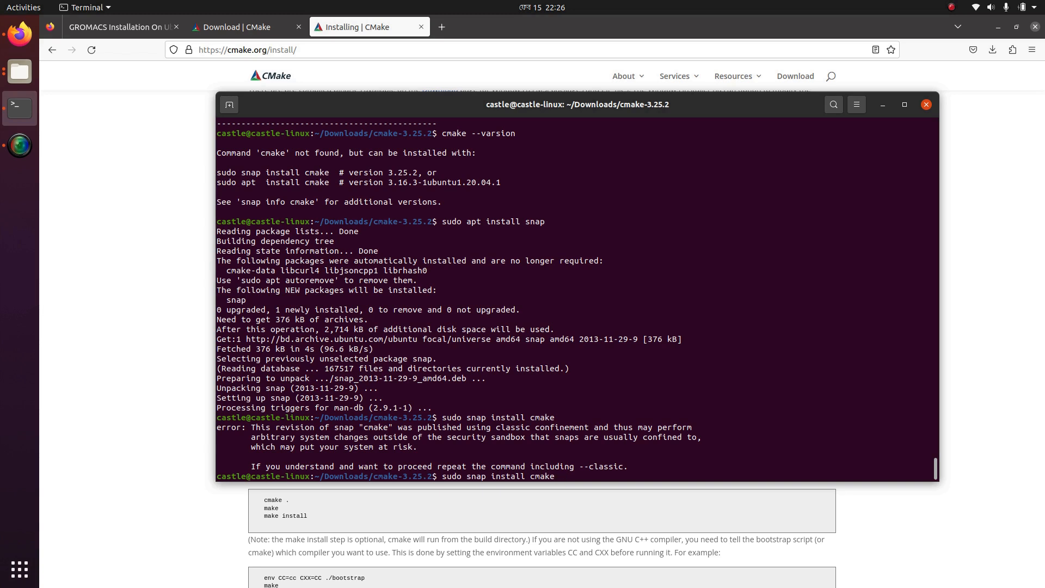
Step: Add the --classic flag to finish the snap install before starting a fresh terminal
text(--cla)
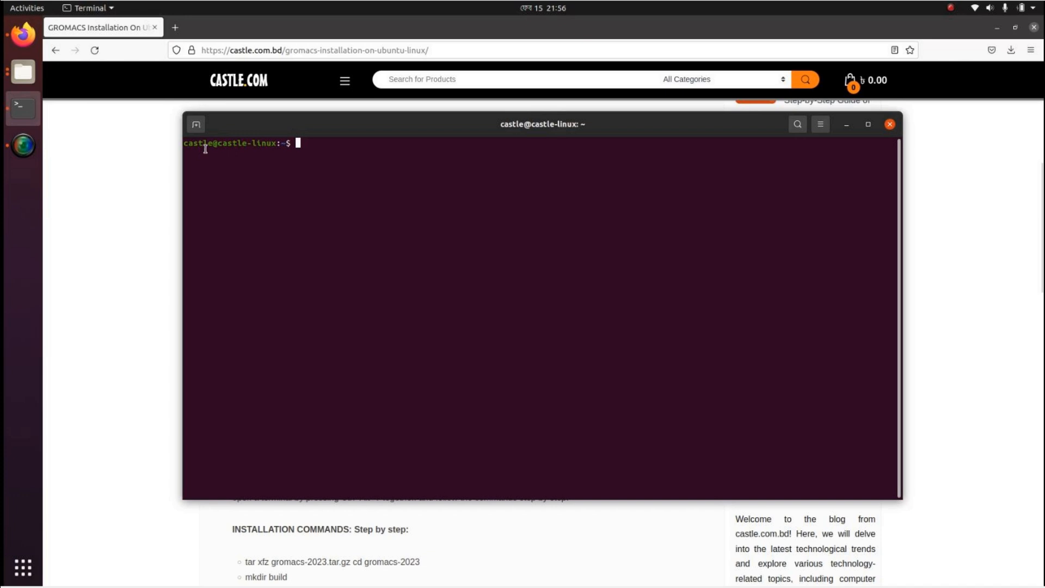
Step: Move into Downloads and extract gromacs-2023.tar.gz with tar xvf
text(cd)
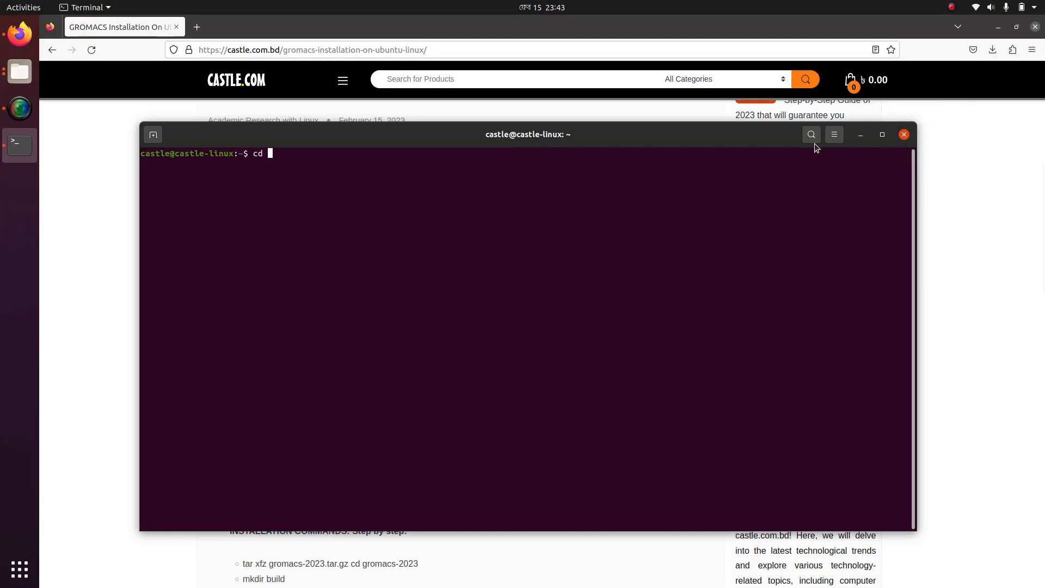
text(Downloads/)
text(ls)
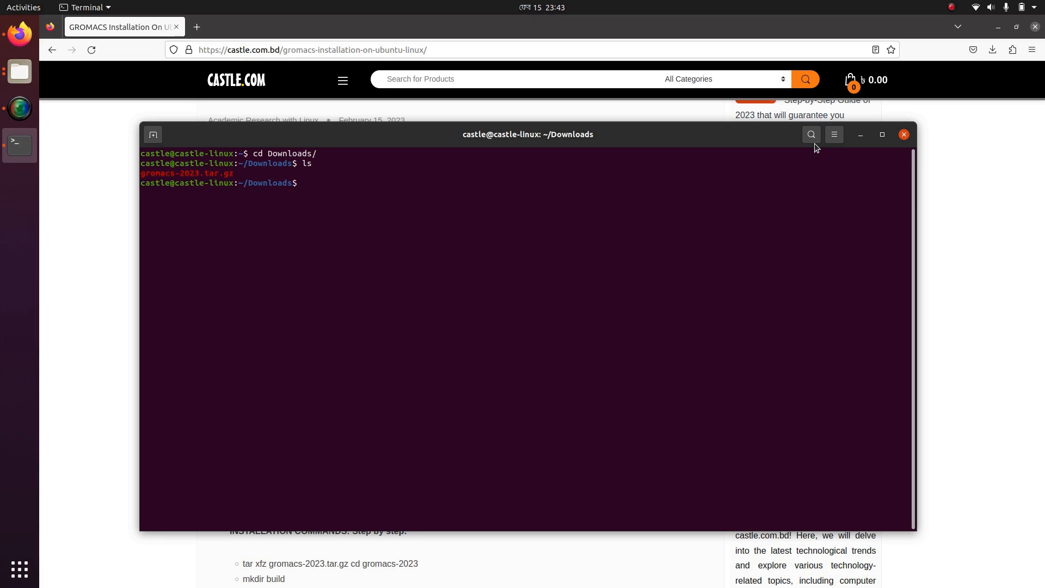
text(tar)
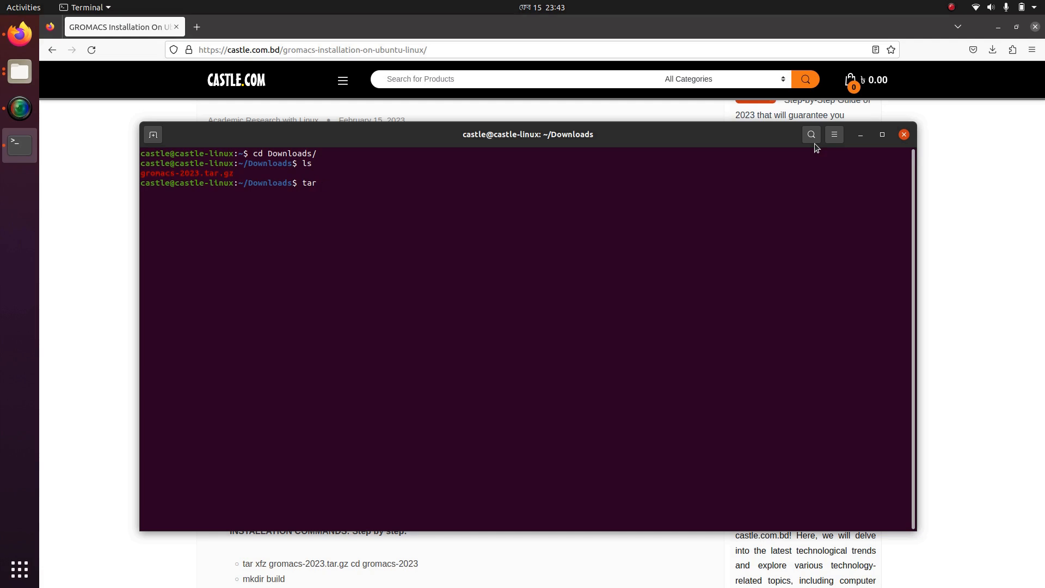
text(x)
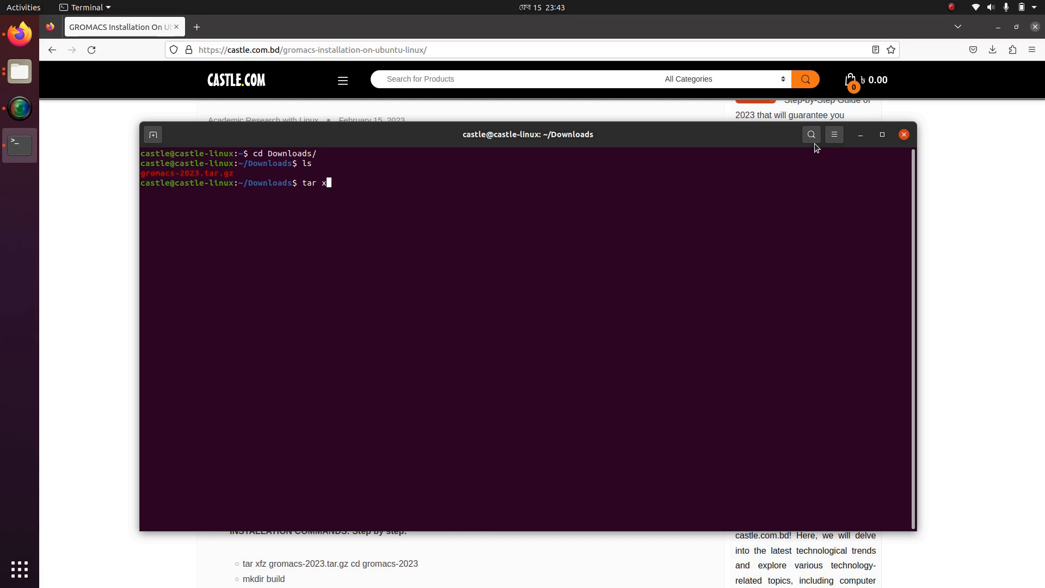
text(vf)
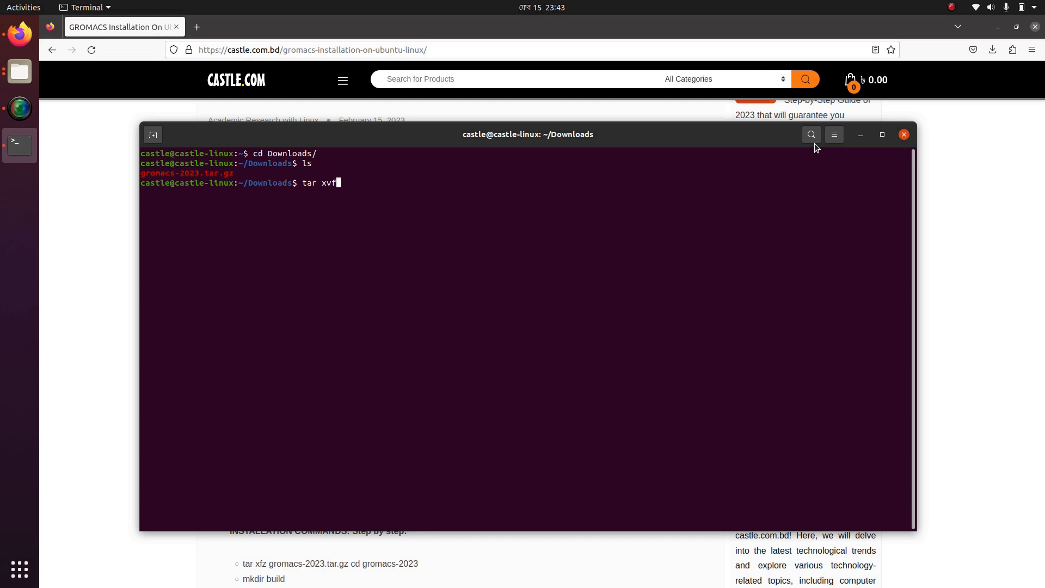
text(gromacs-2023.tar.gz)
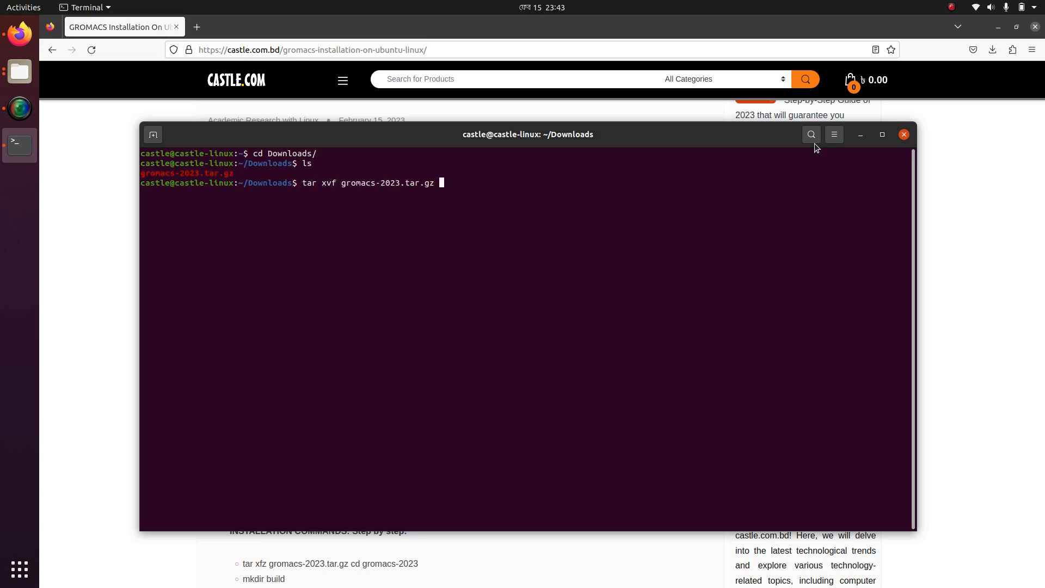
key(Return)
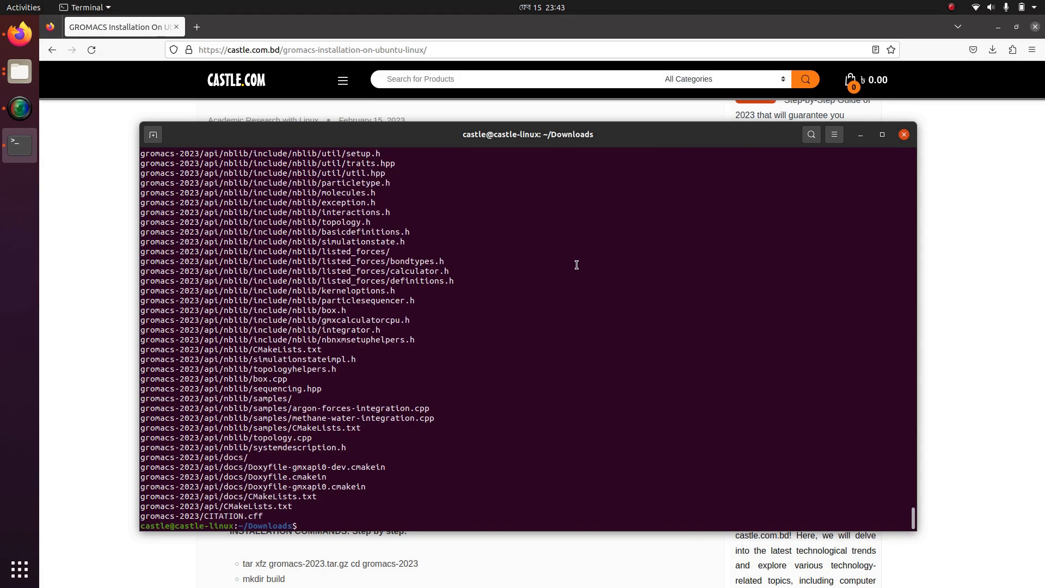
Step: Enter gromacs-2023, create the build folder, move into it and list its contents
text(cd)
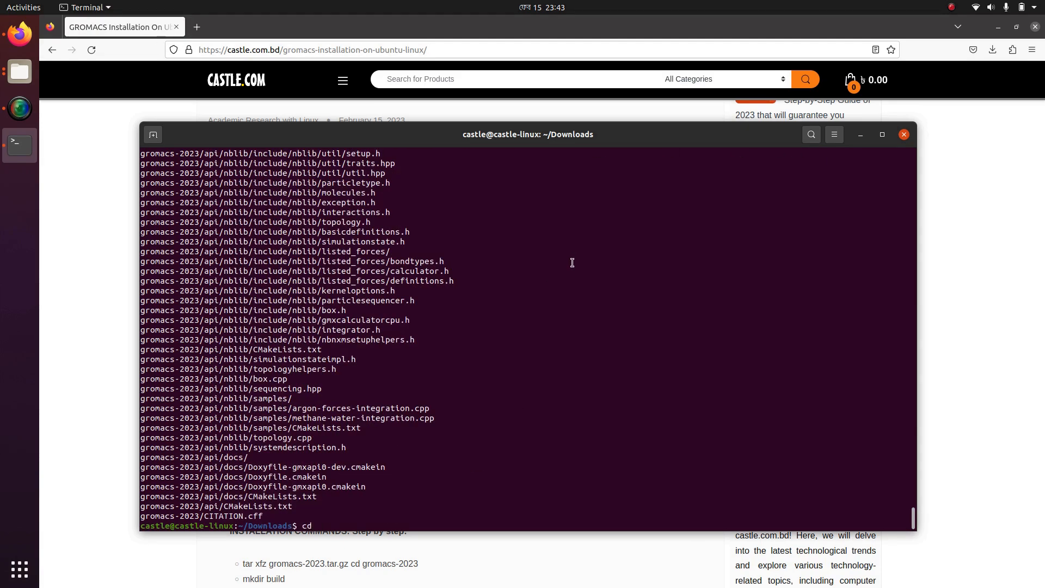
text(gromacs-2023/)
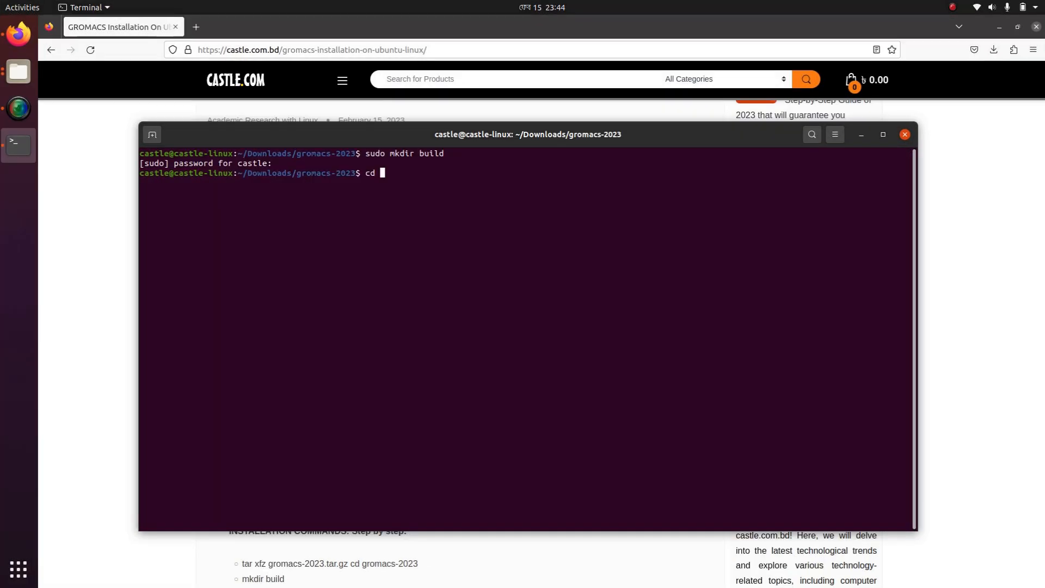
text(build/)
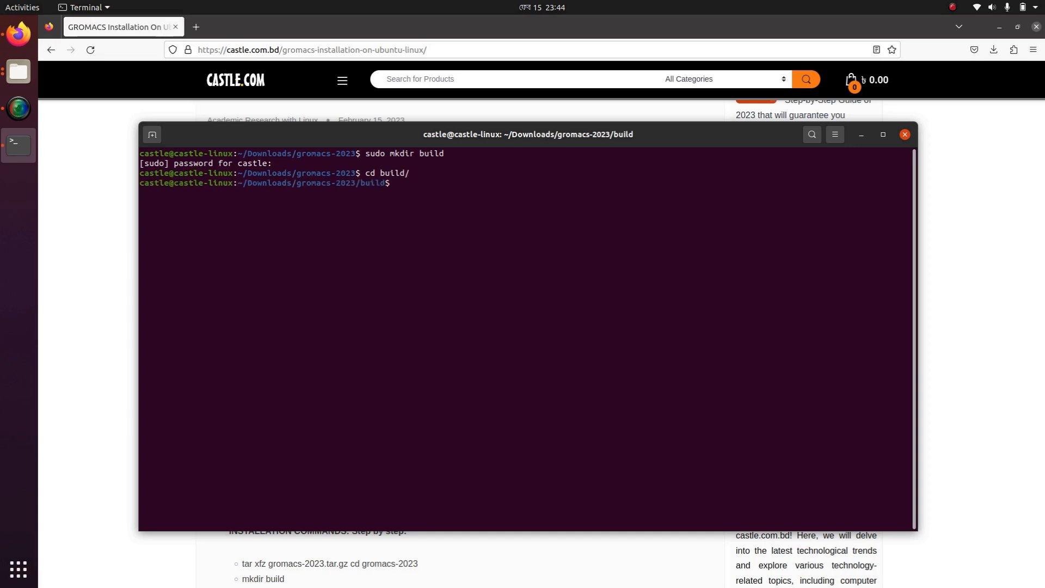
text(ls)
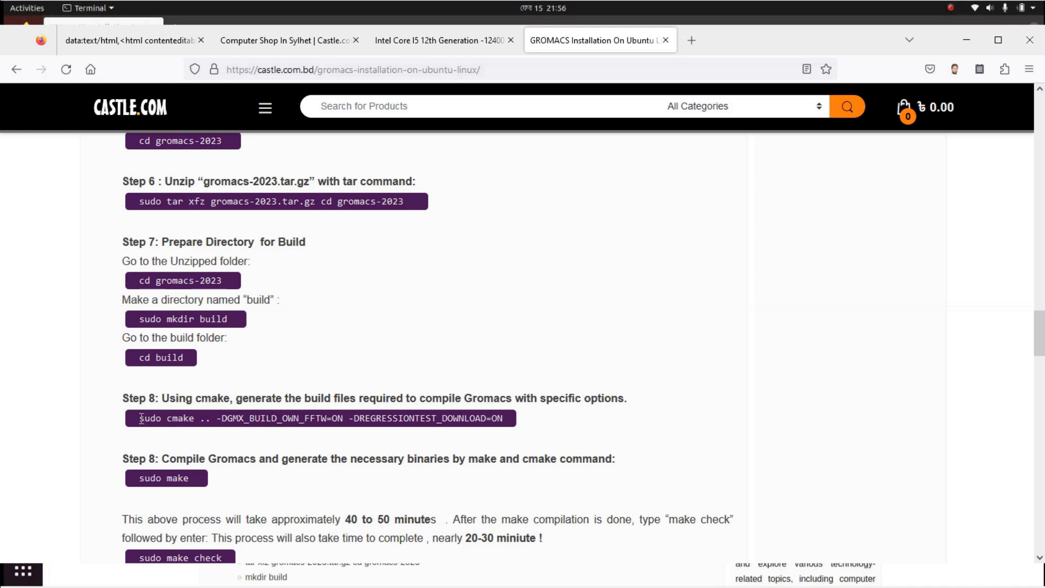
Step: Copy the cmake configuration command from the blog page via the right-click menu
drag(138, 418, 504, 418)
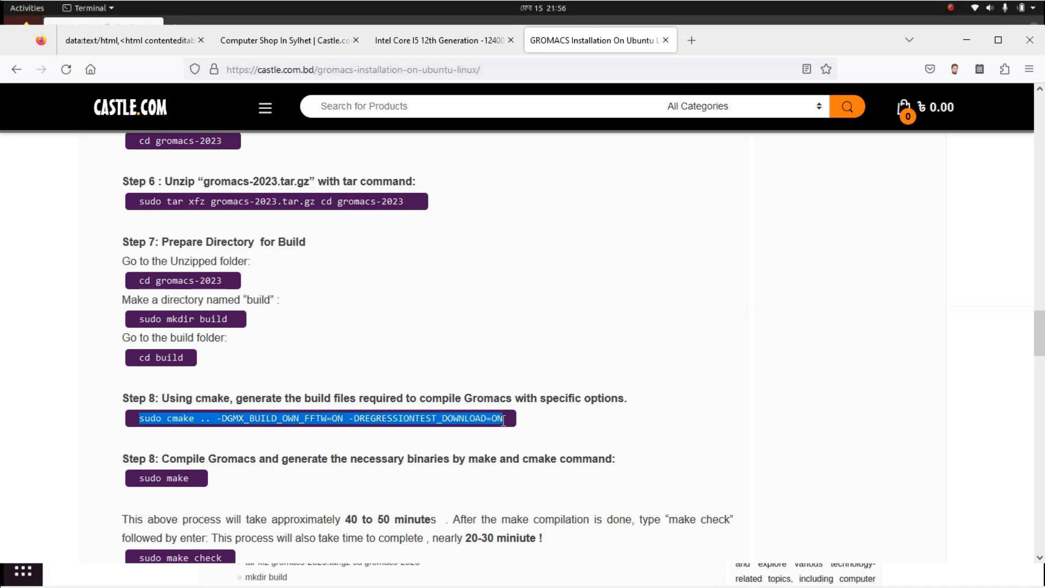
right_click(502, 418)
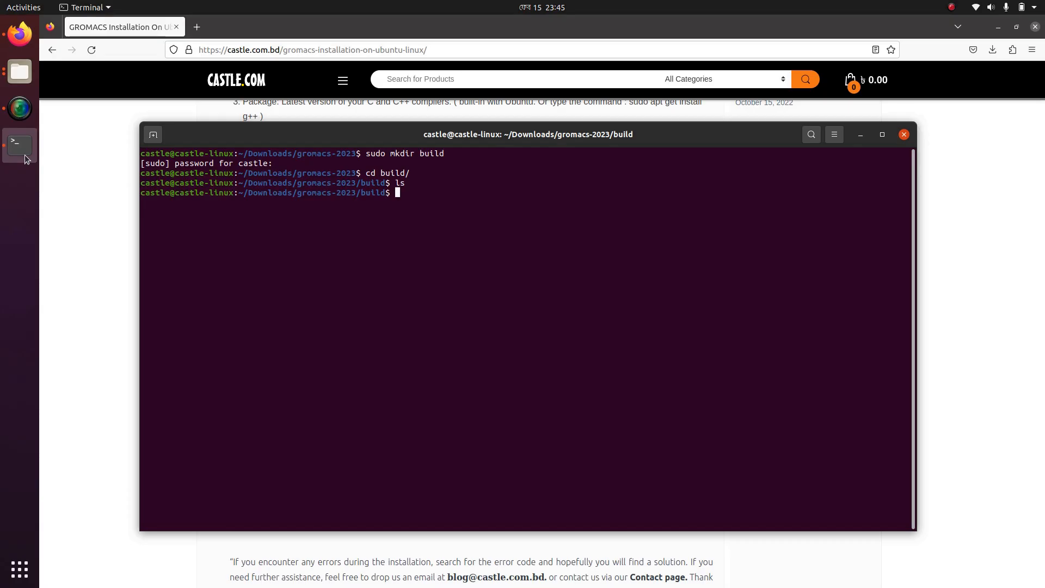
Step: Run sudo cmake .. -DGMX_BUILD_OWN_FFTW=ON -DREGRESSIONTEST_DOWNLOAD=ON and follow its output until build files are written
text(cmake .. -DGMX_BUILD_OWN_FFTW=ON -DREGRESSIONTEST_DOWNLOAD=ON)
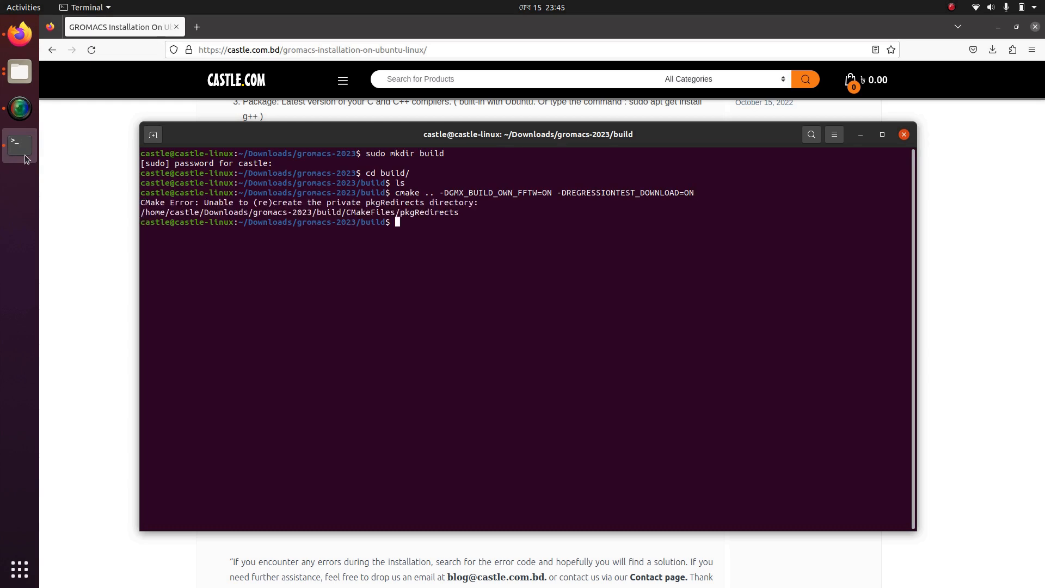
text(sud)
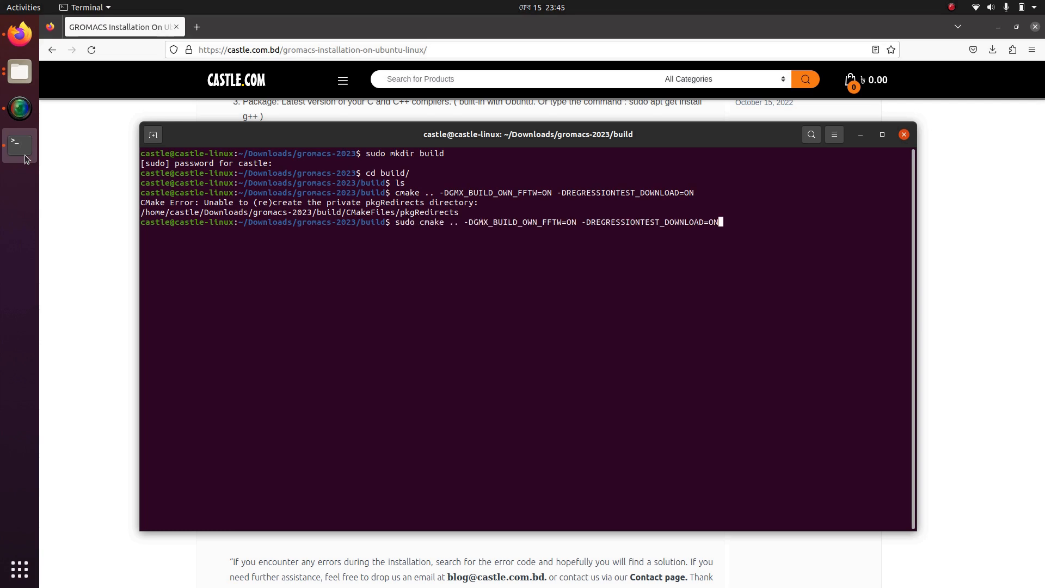
key(Return)
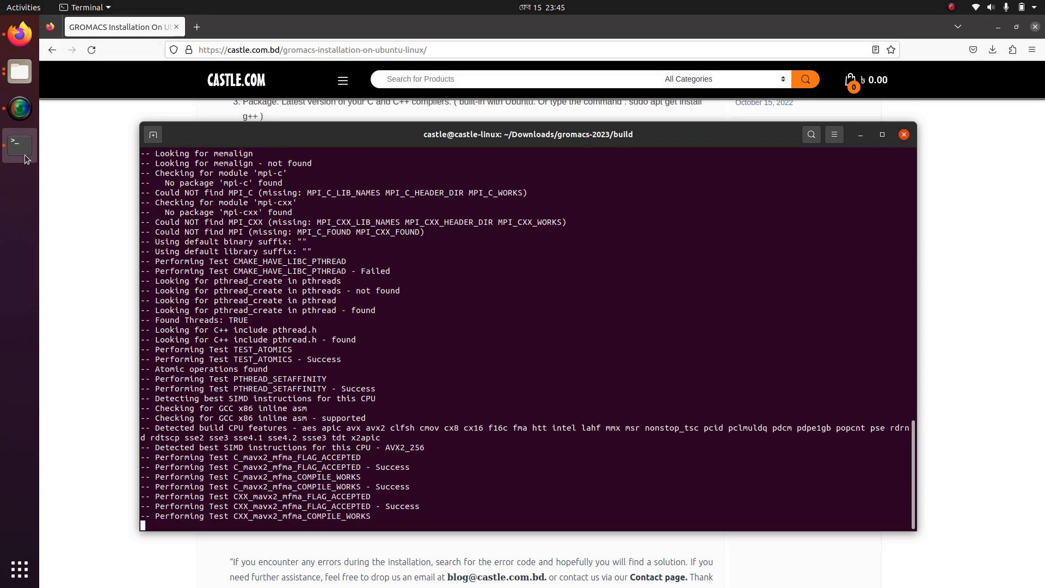
scroll(down, 3)
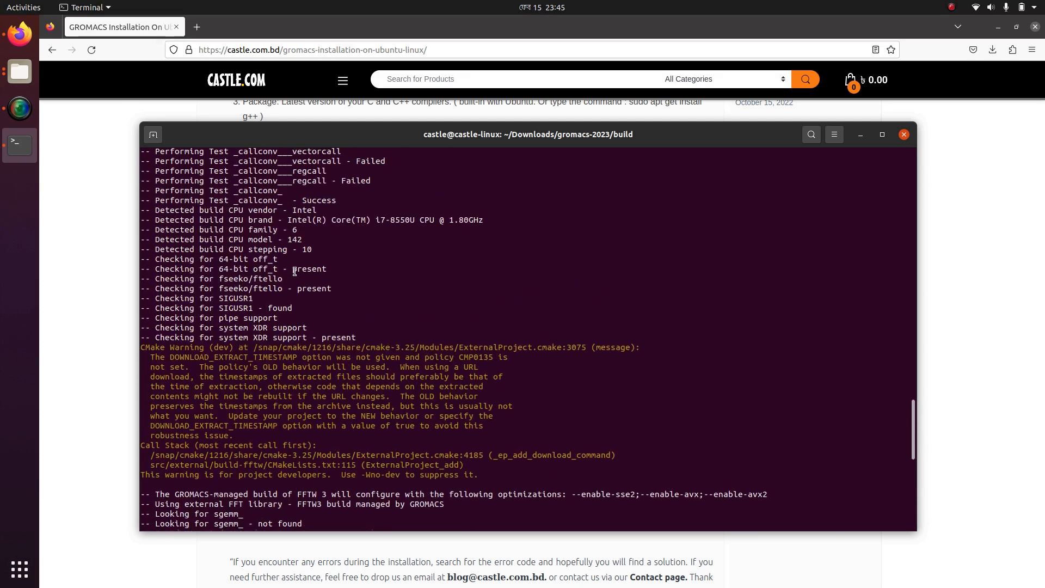
scroll(down, 3)
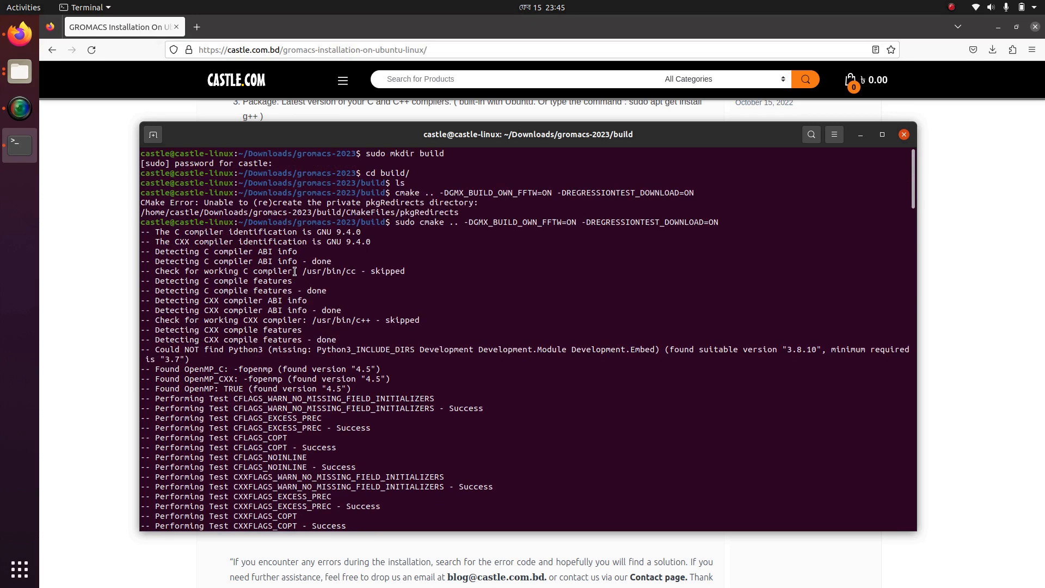
scroll(down, 3)
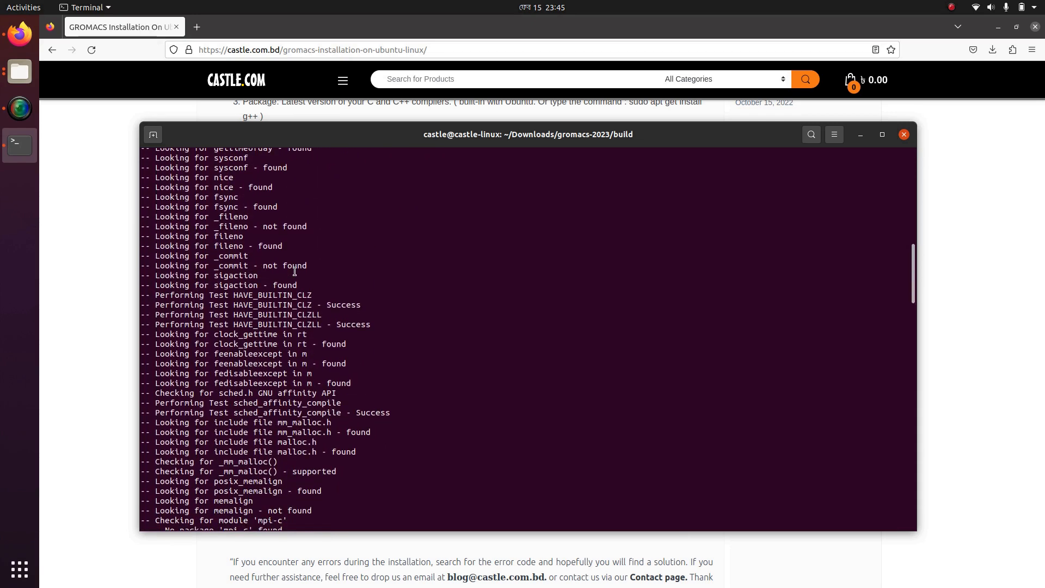
scroll(down, 3)
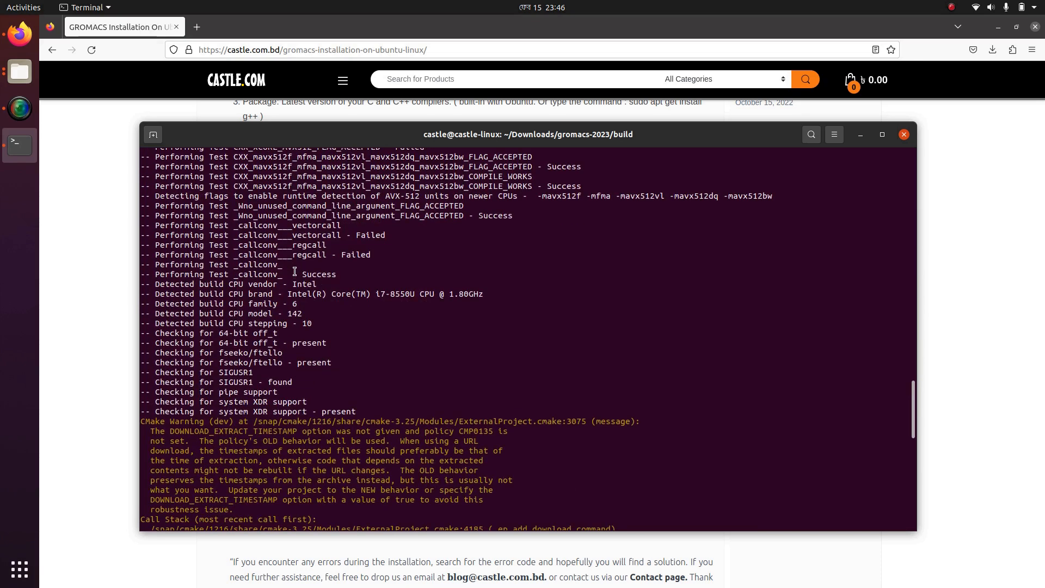
scroll(down, 3)
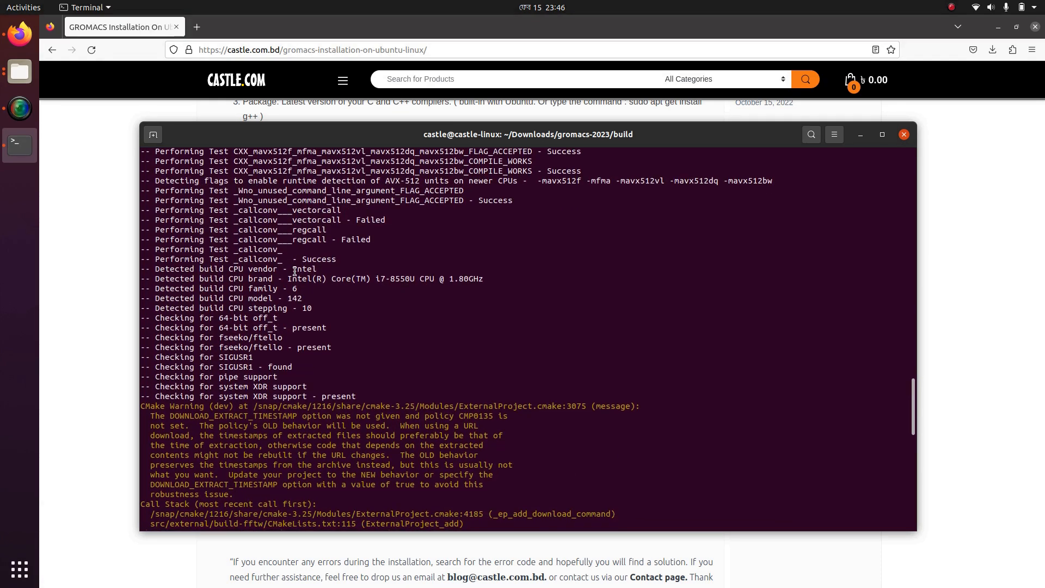
scroll(down, 3)
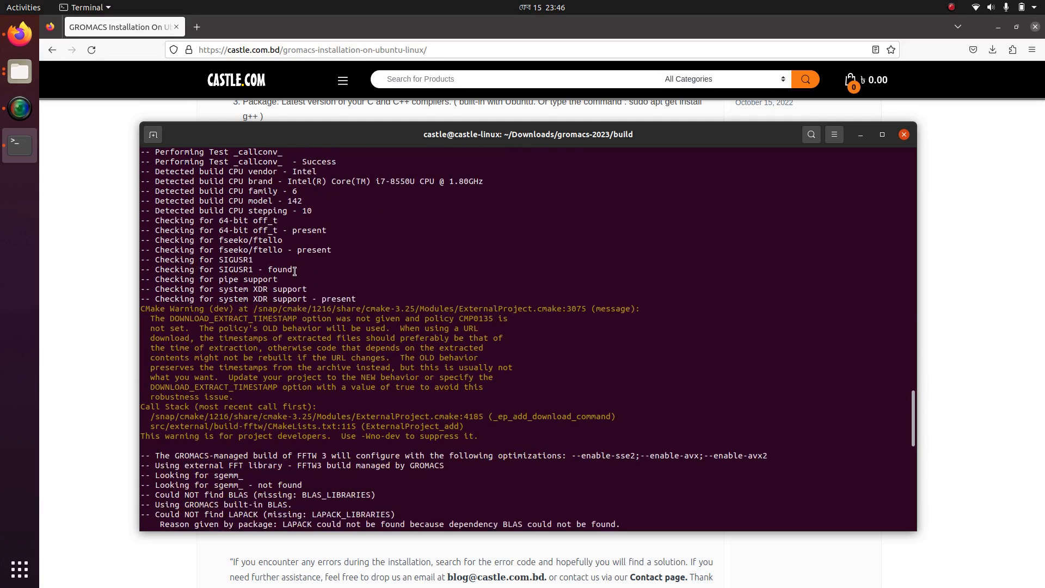
scroll(down, 3)
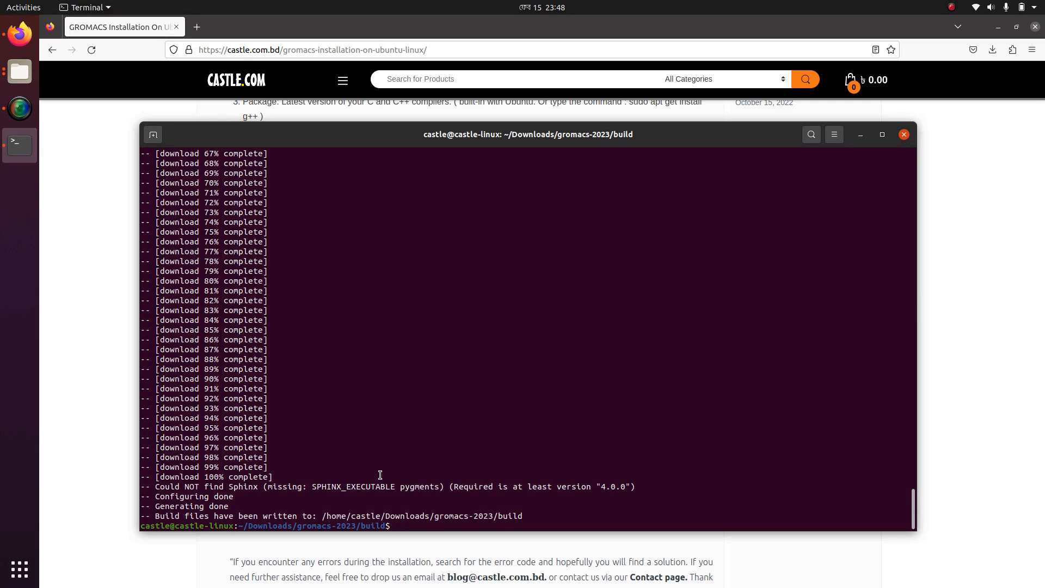
Step: Run sudo make to compile GROMACS to 100% with the gmx target built
text(sudo m)
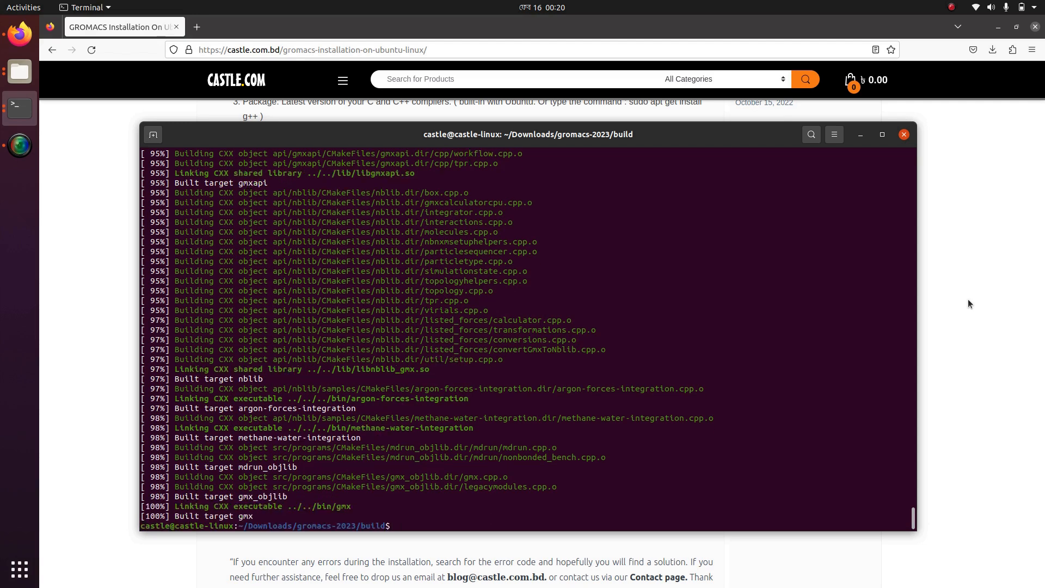
Step: Run sudo make check so all 87 GROMACS tests pass
text(sudo make ch)
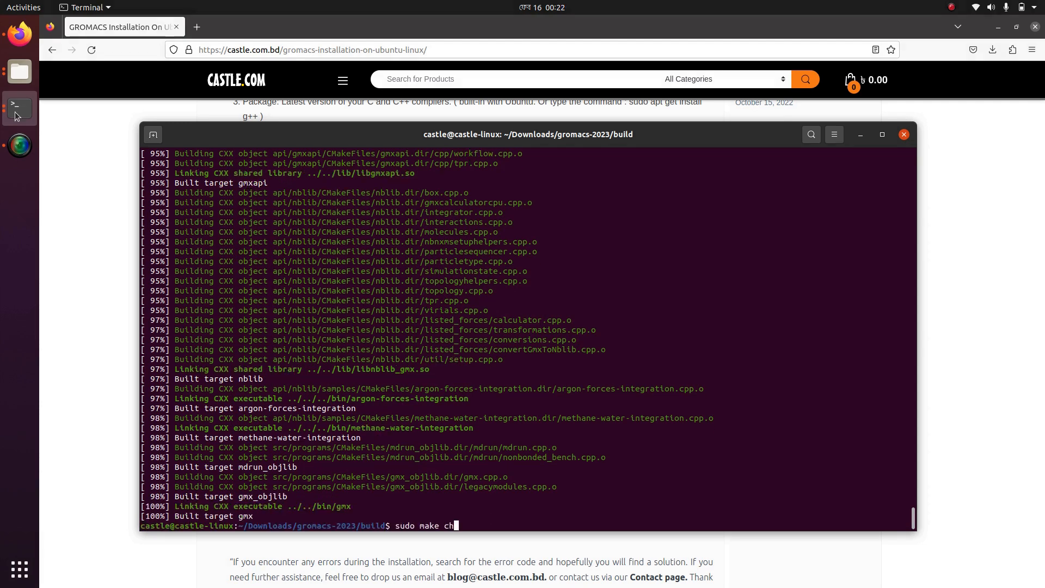
text(eck)
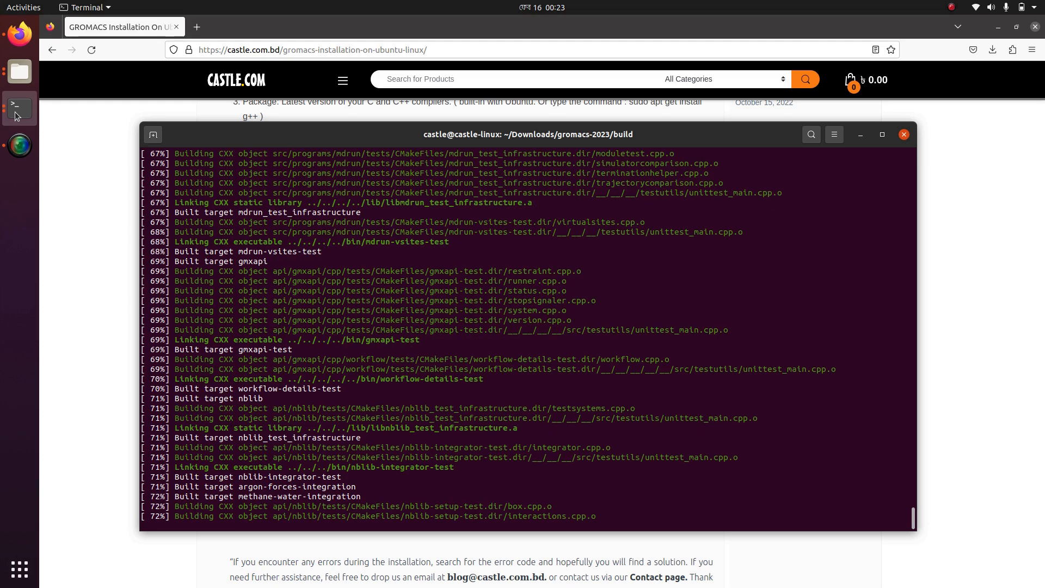
click(1011, 7)
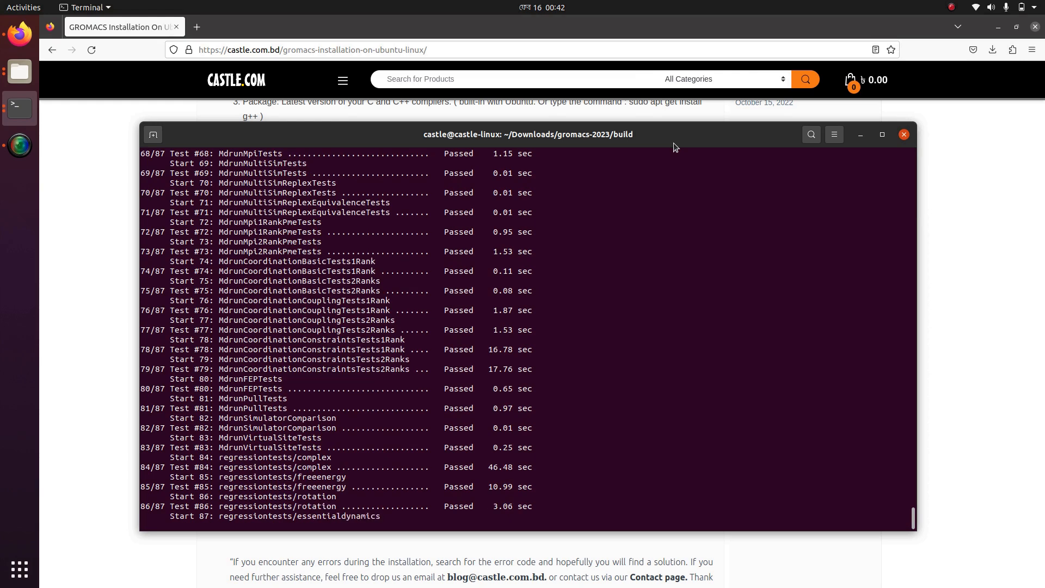
click(951, 8)
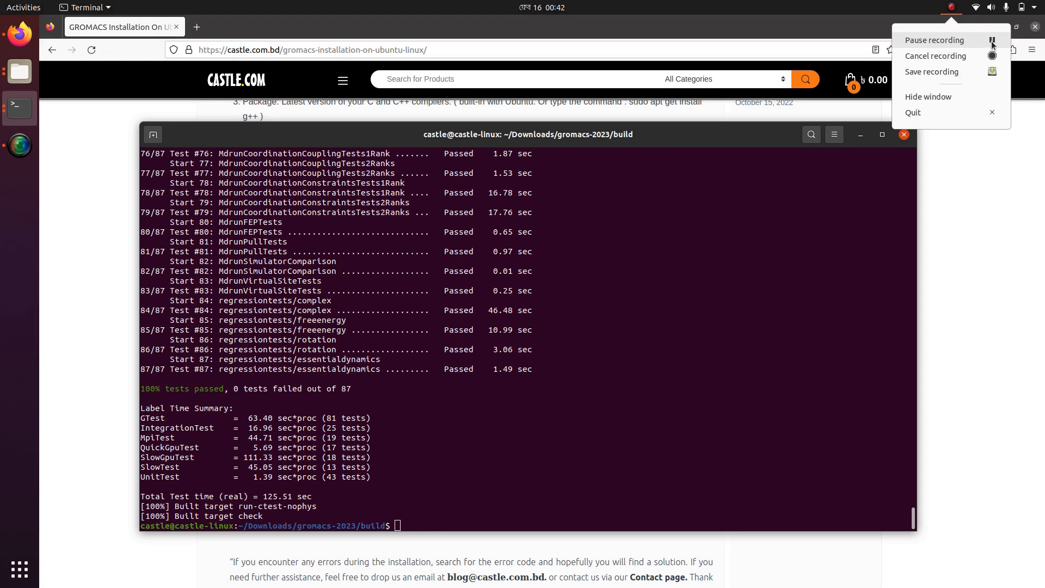
click(767, 389)
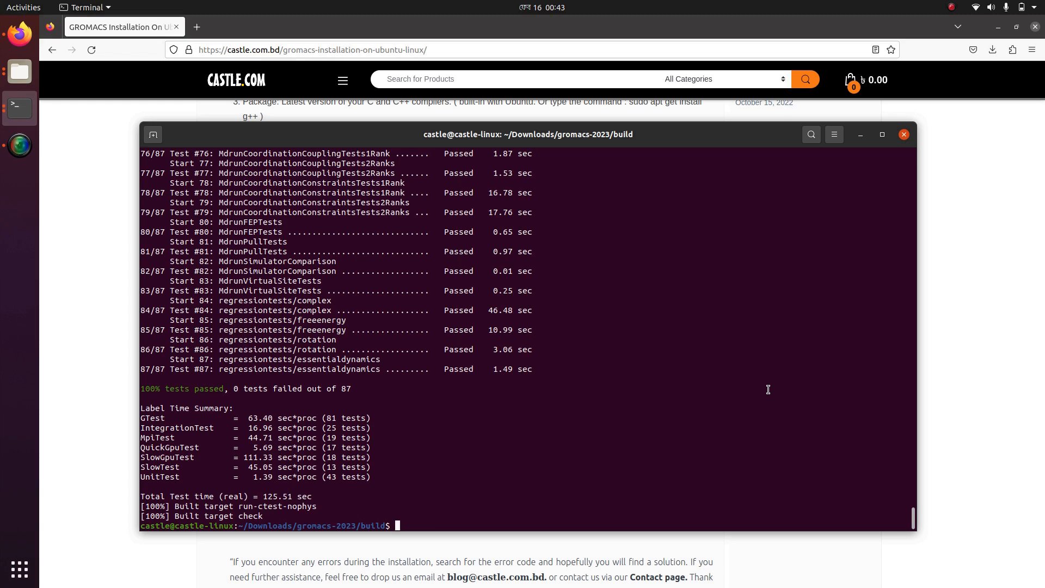
Step: Run sudo make install source /usr/local/gromacs/bin/GMXRC with the sudo password, then try gmx
text(sudo make install source /usr/local/gromacs/bin/GMXRC)
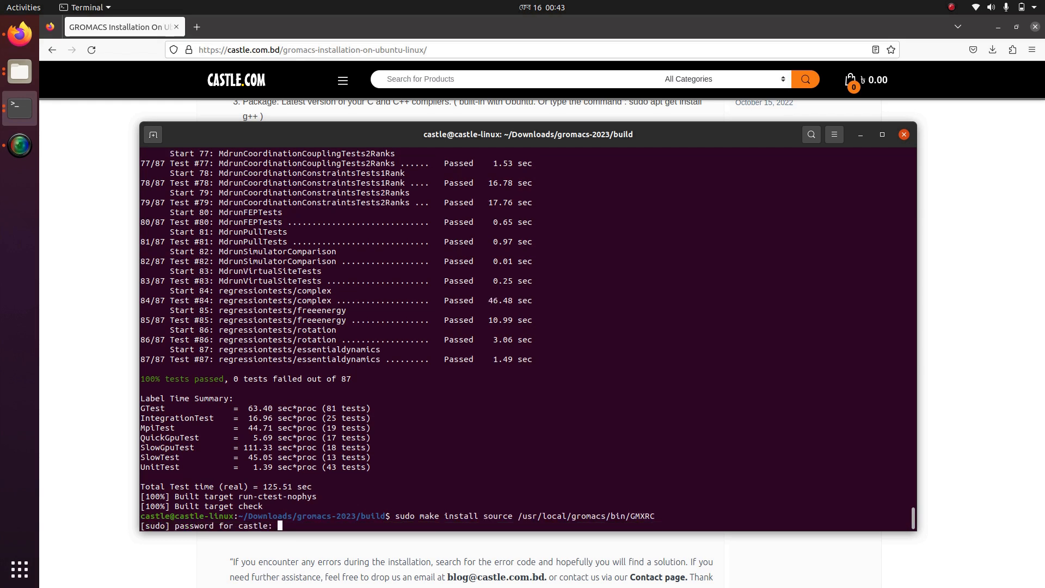
key(Return)
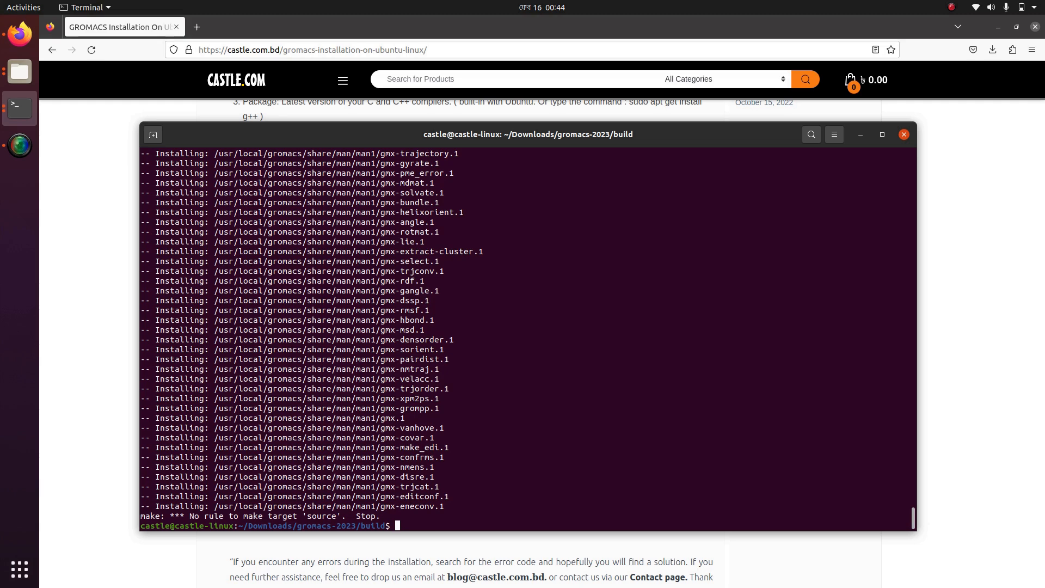
text(gmx)
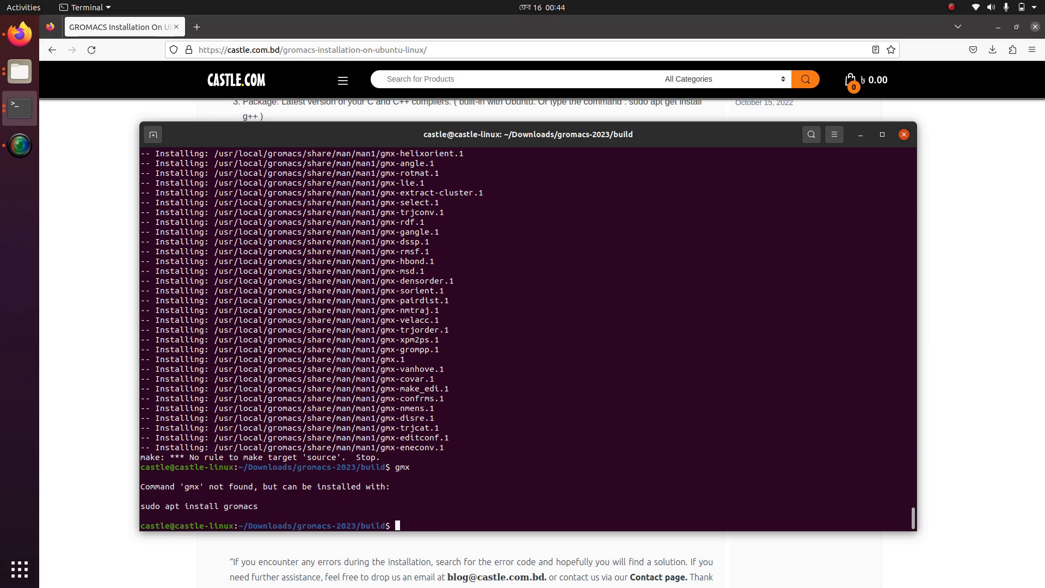
Step: Run 'sudo apt install gromacs' so apt unpacks and sets up gromacs 2020.1 and its dependencies
text(sudo)
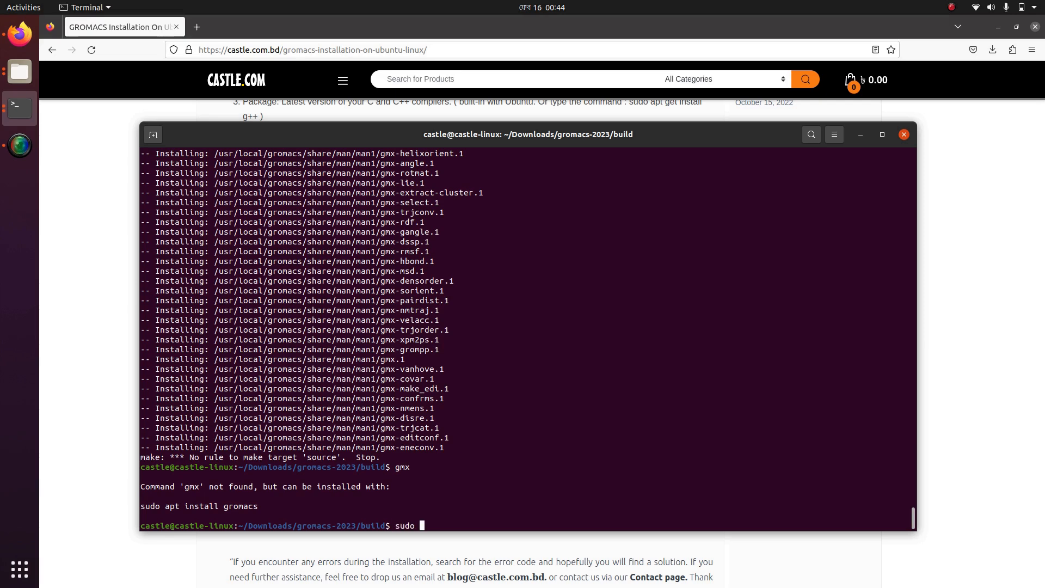
text(apt)
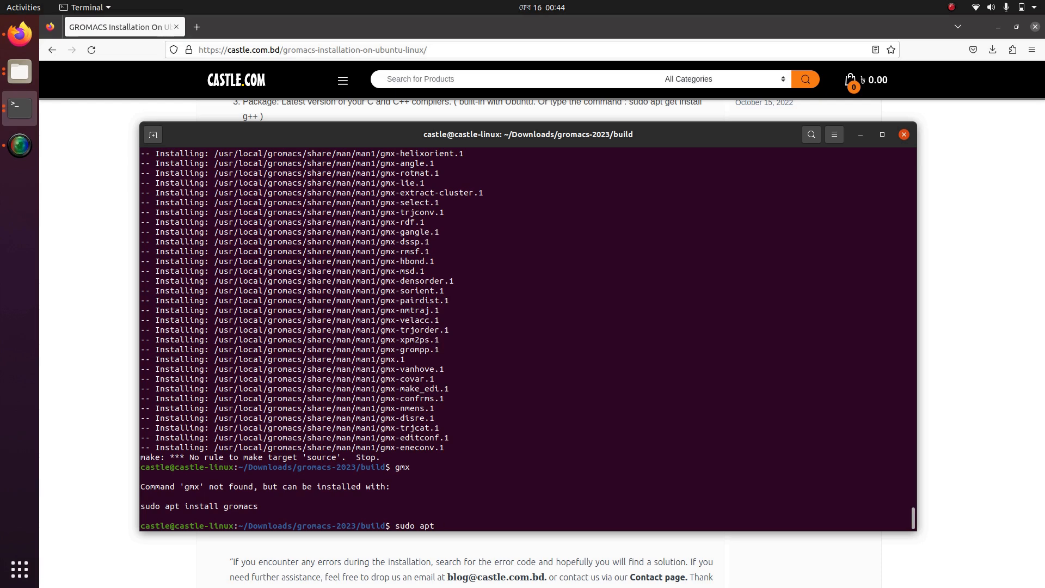
text(install)
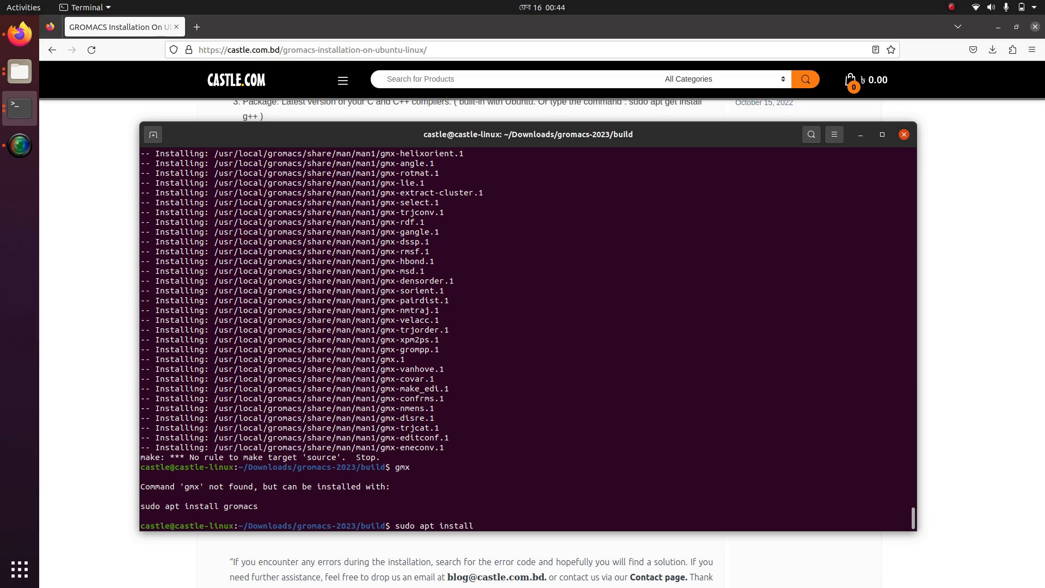
text(groma)
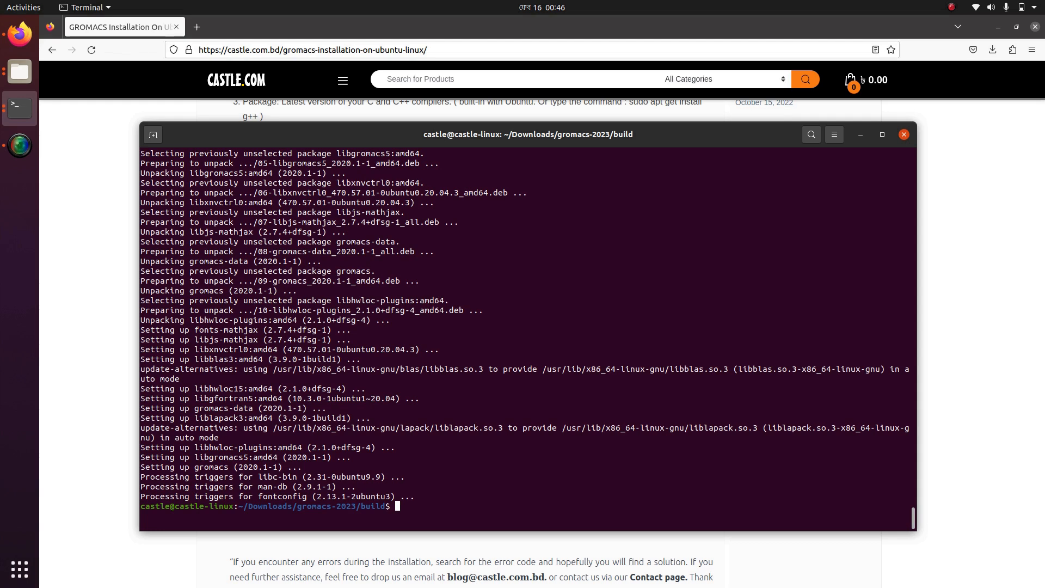
text(go)
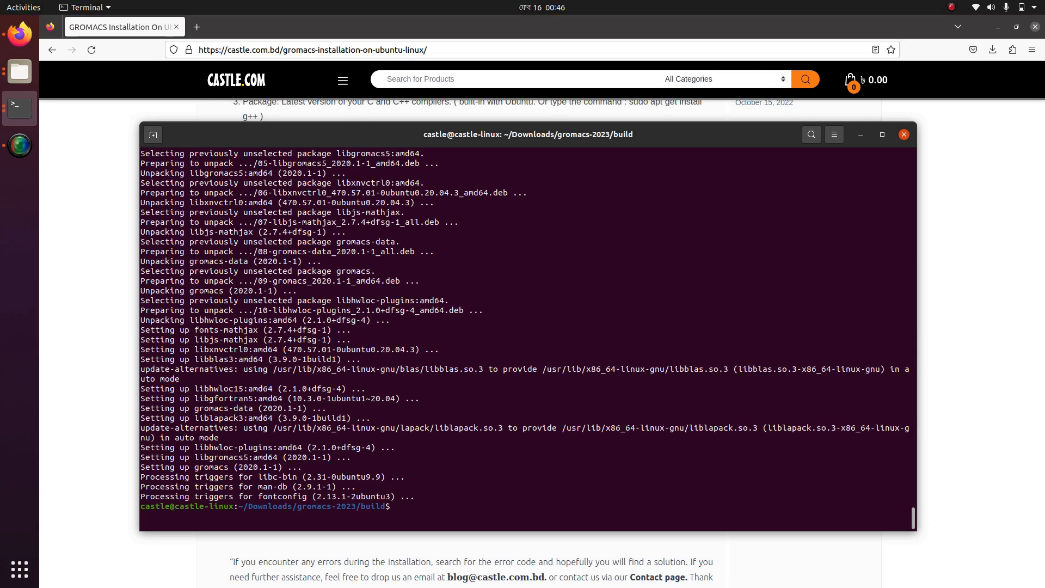
Step: Run gmx to print GROMACS 2020.1 version info and options, then begin typing 'gromax -ve'
text(gmx)
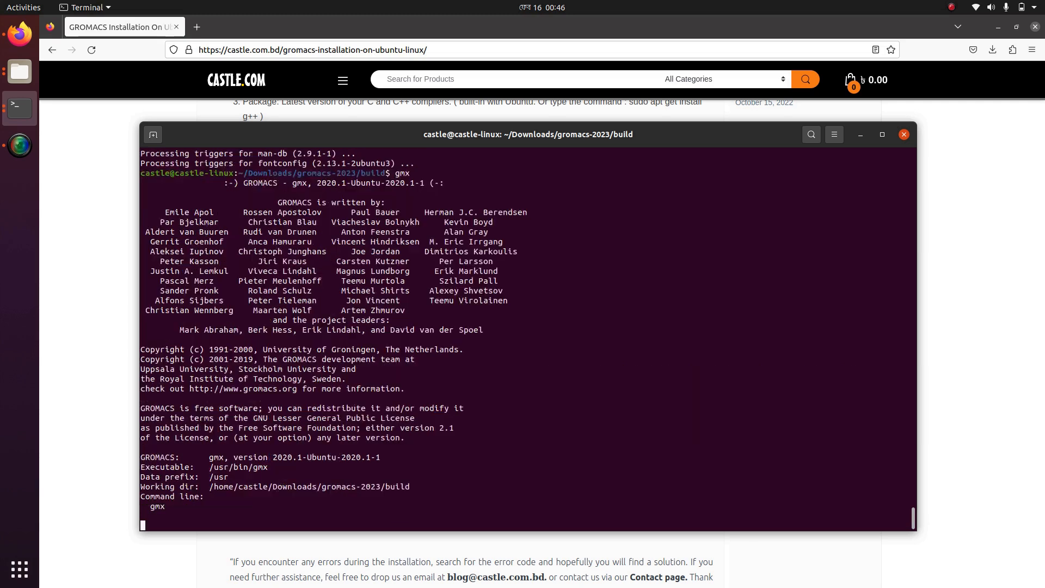
key(Return)
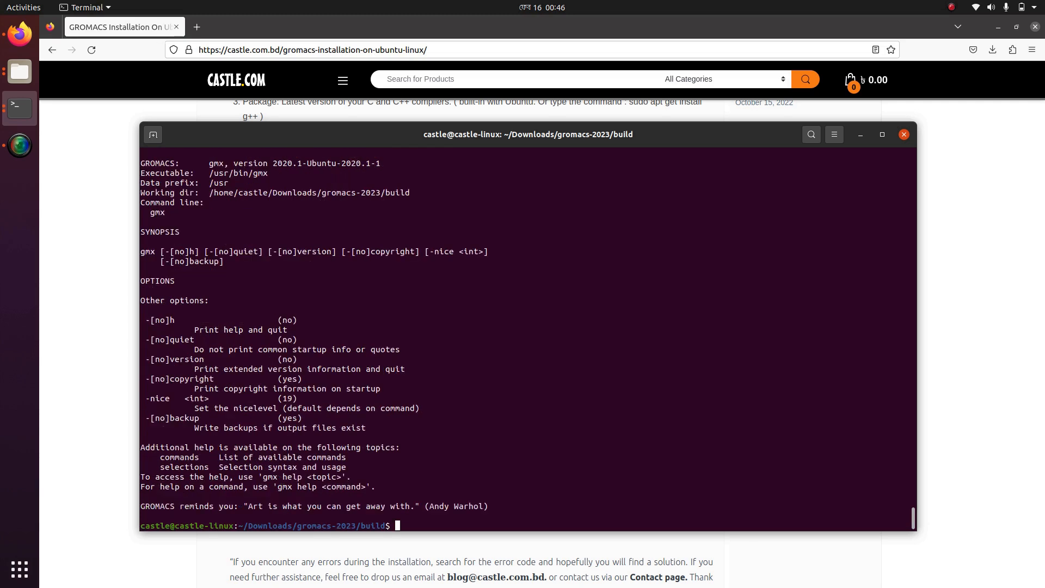
text(gro)
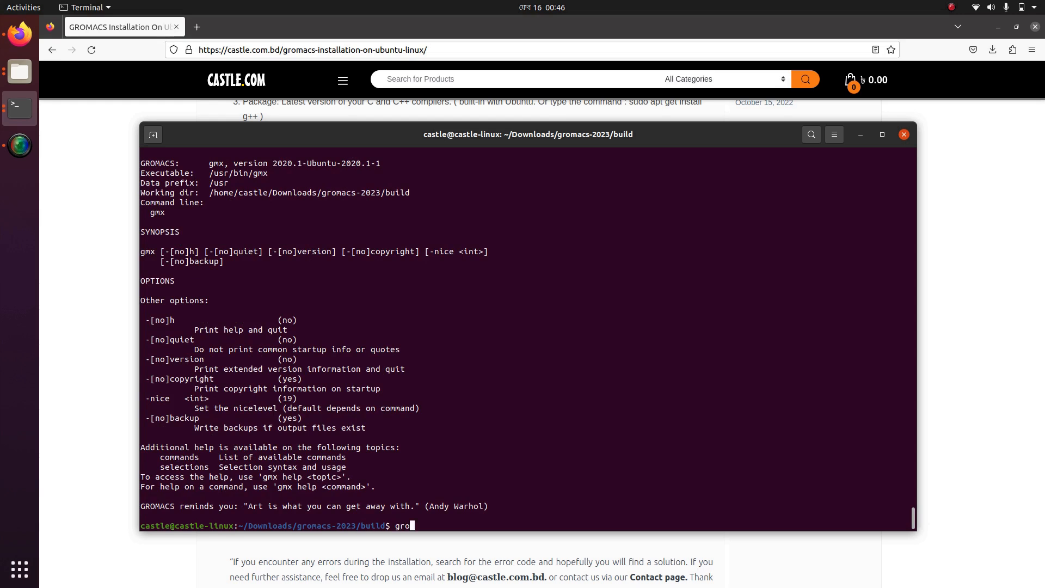
text(max)
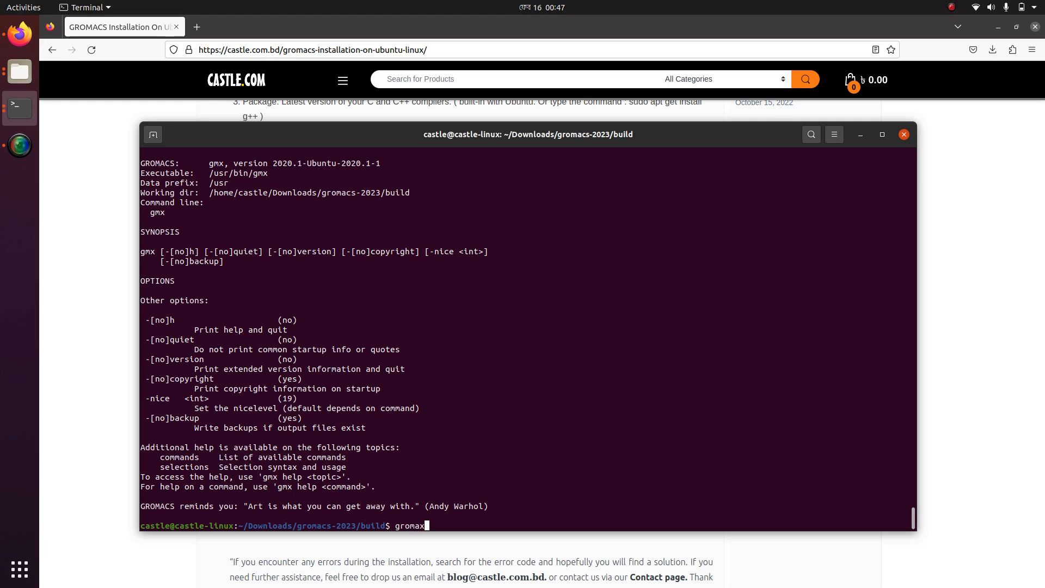
text(-ve)
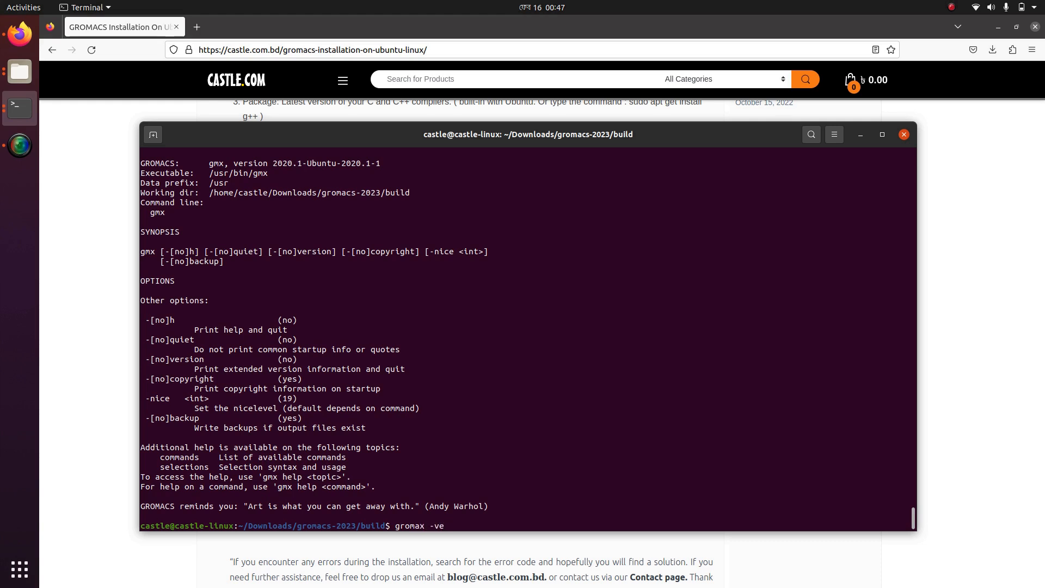